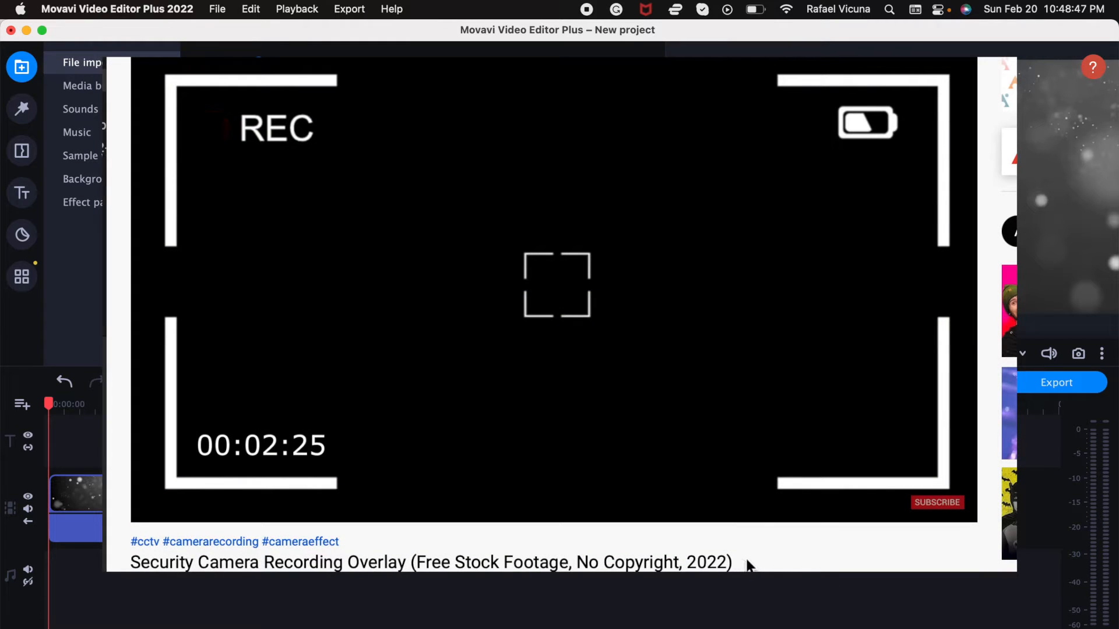
Close the YouTube example overlay to reveal the project with the bokeh particle clip.
drag(410, 563, 732, 563)
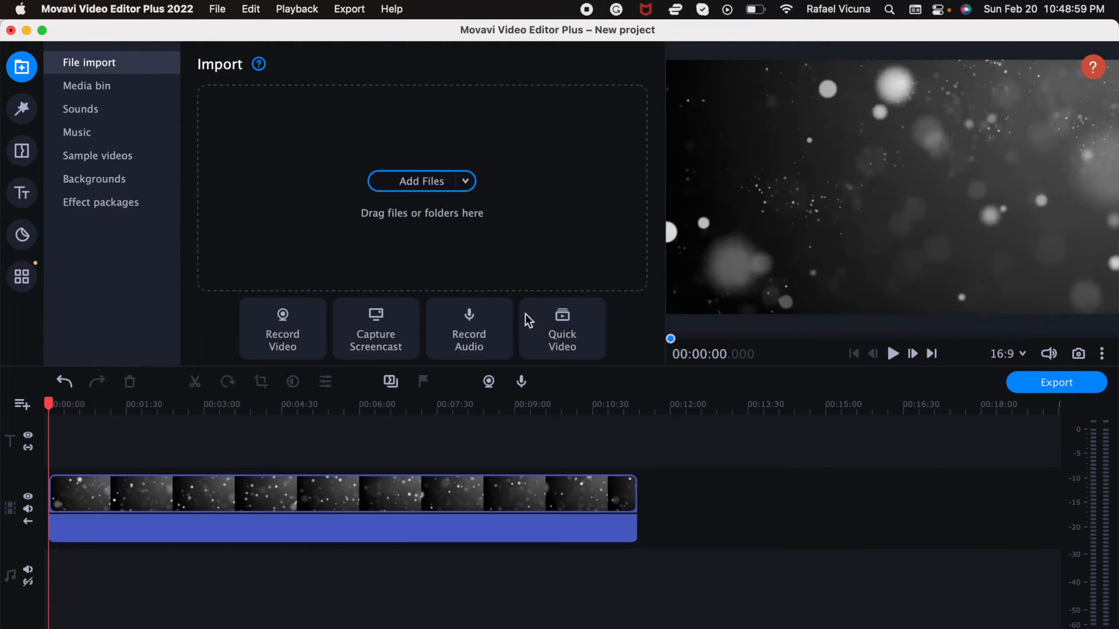
mouse_move(324, 259)
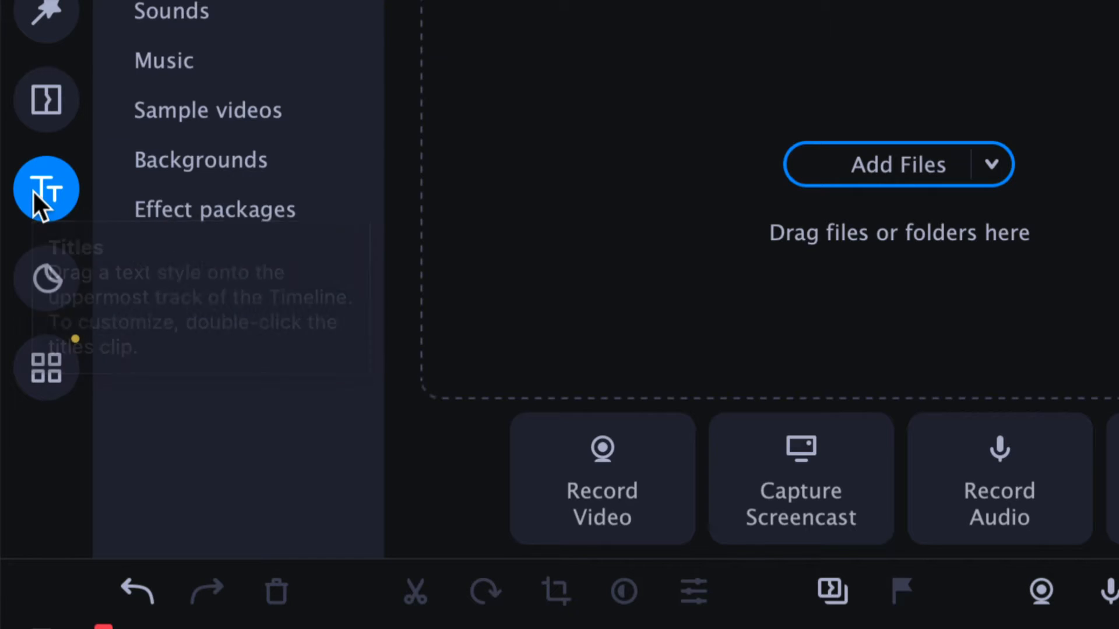
Search the Titles collection for 'timer' and add the Timer title to the project.
click(45, 190)
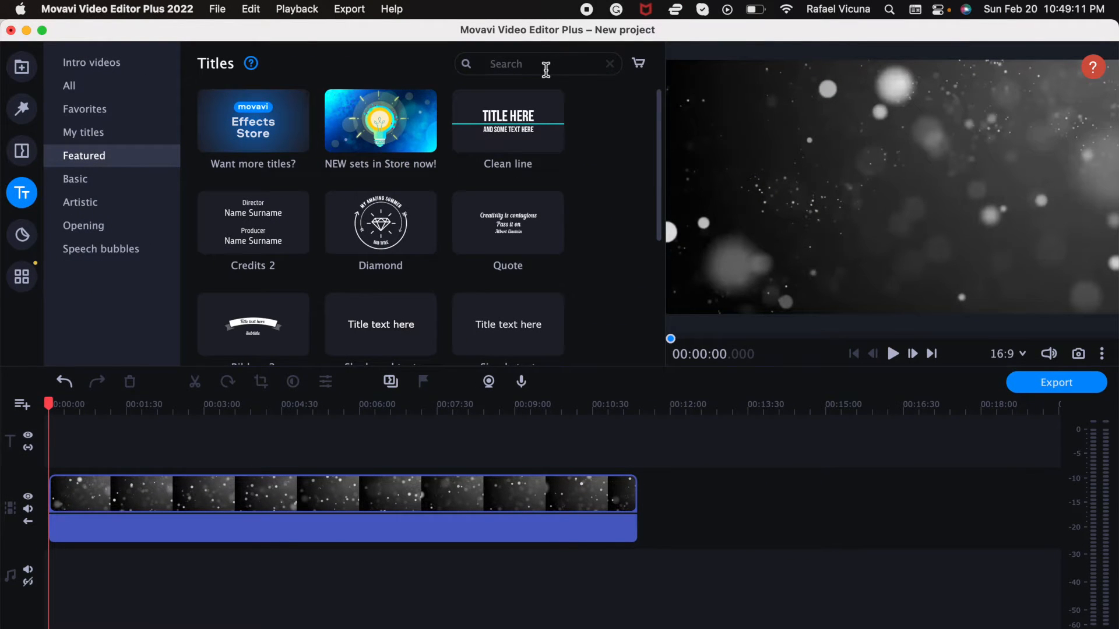
text(timer)
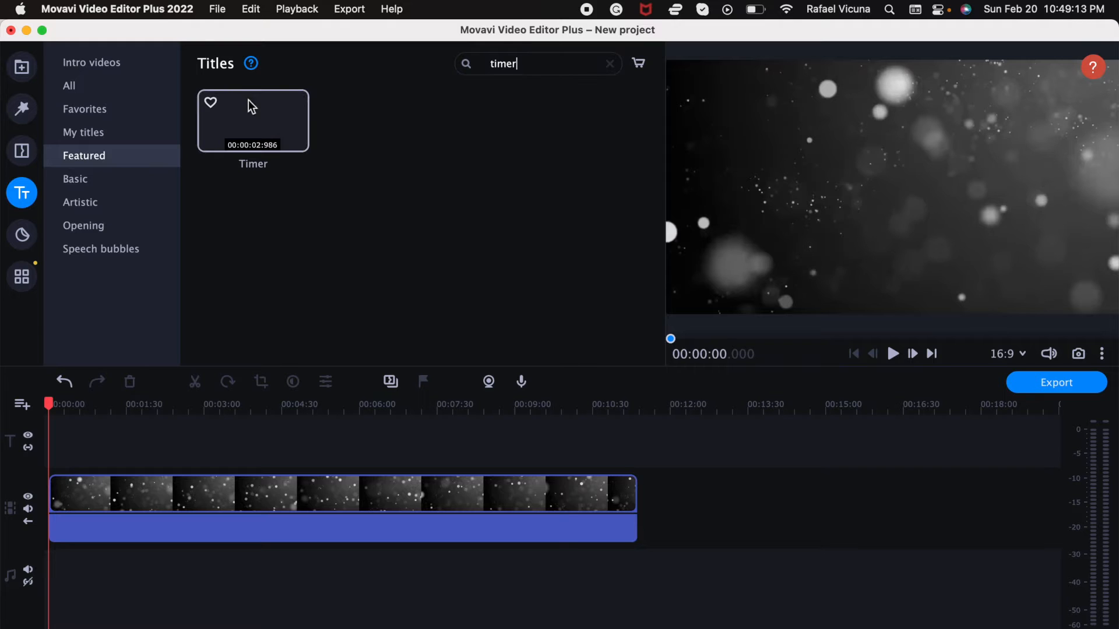
click(253, 120)
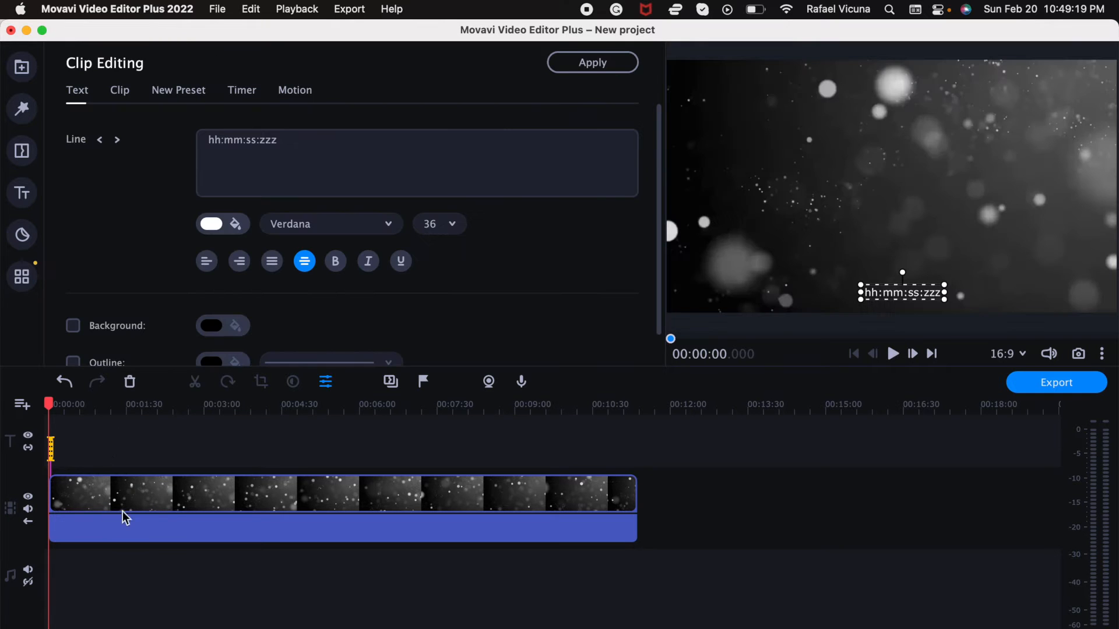
mouse_move(376, 499)
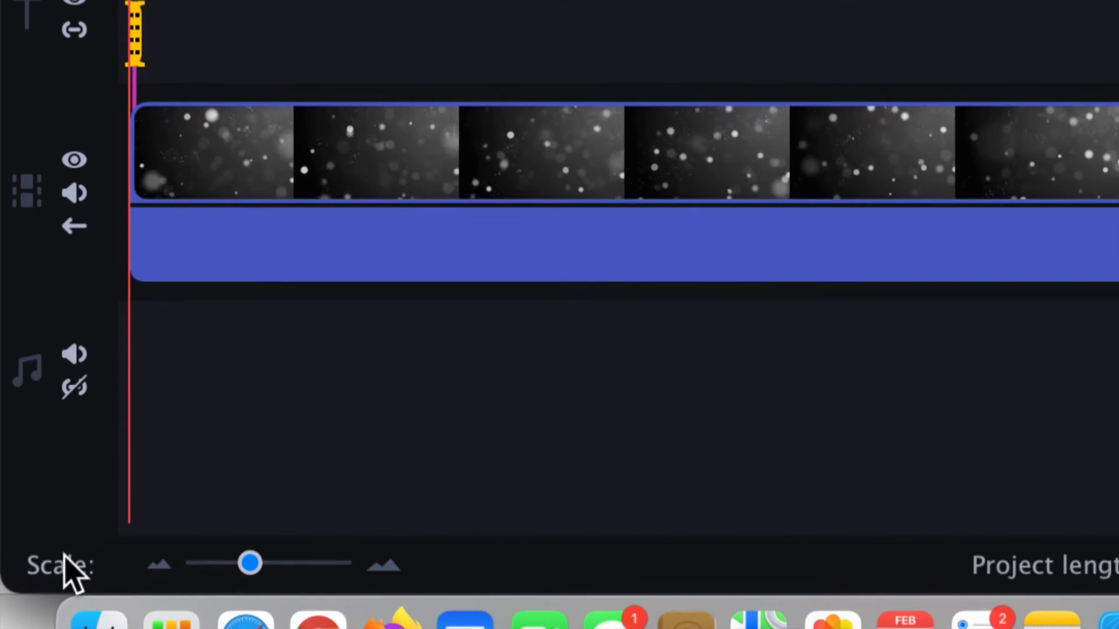
mouse_move(251, 563)
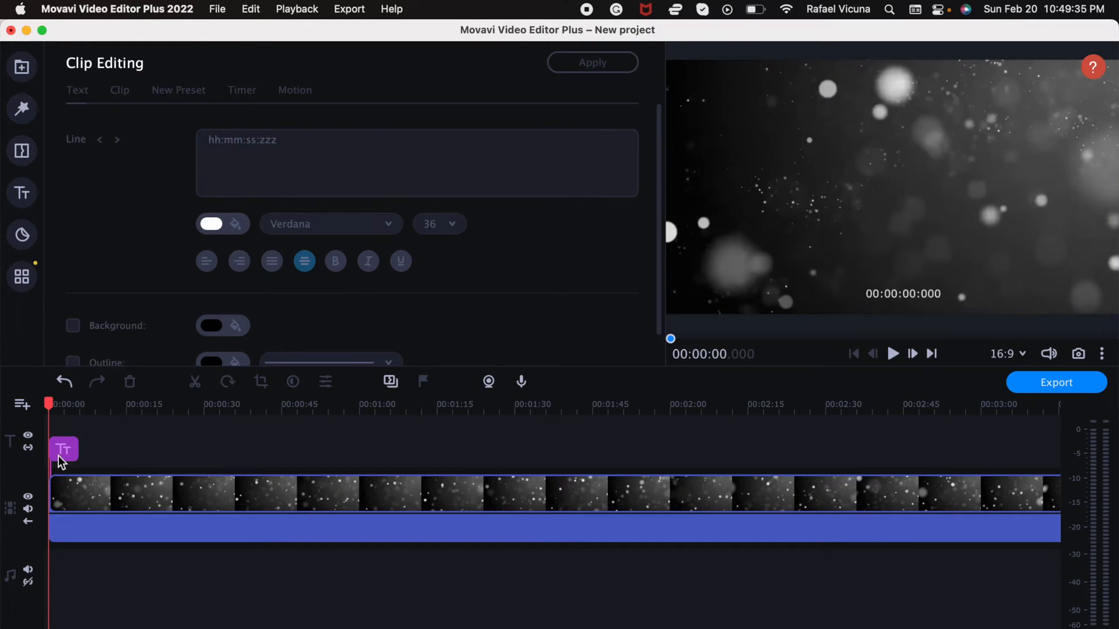
Select the Timer title clip, enlarge its text and shift it toward the frame's centre.
click(63, 449)
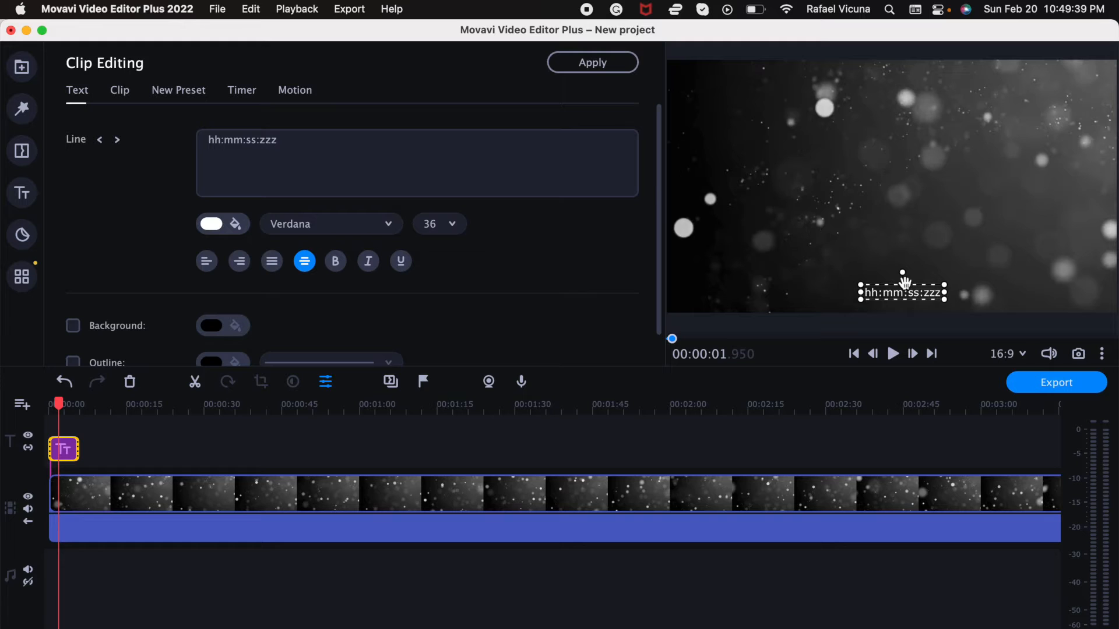
drag(902, 292, 830, 174)
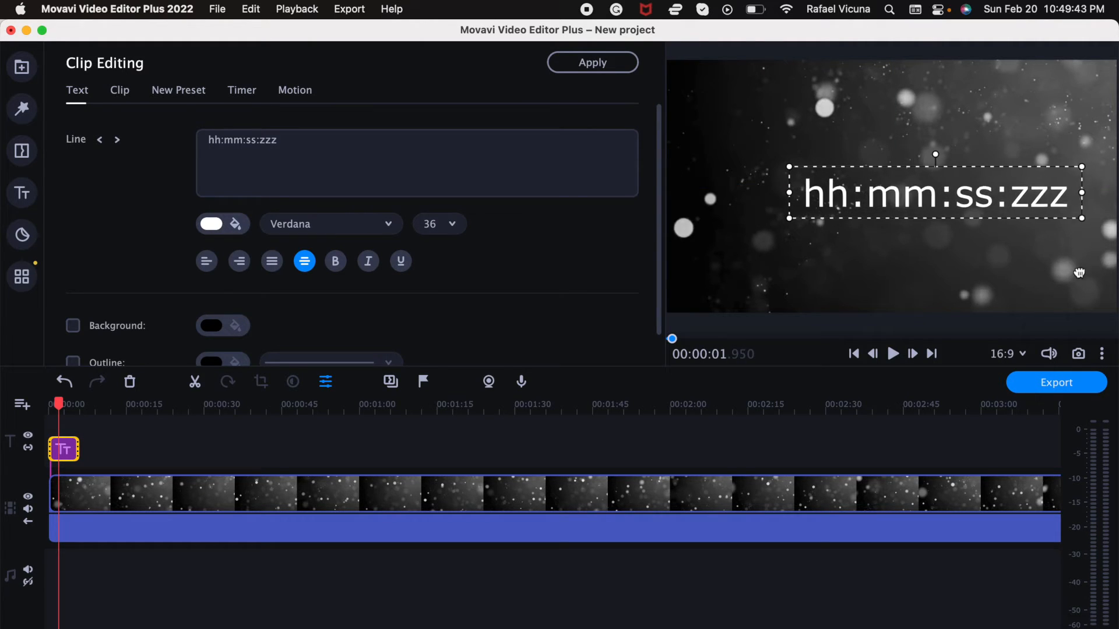
drag(935, 193, 897, 187)
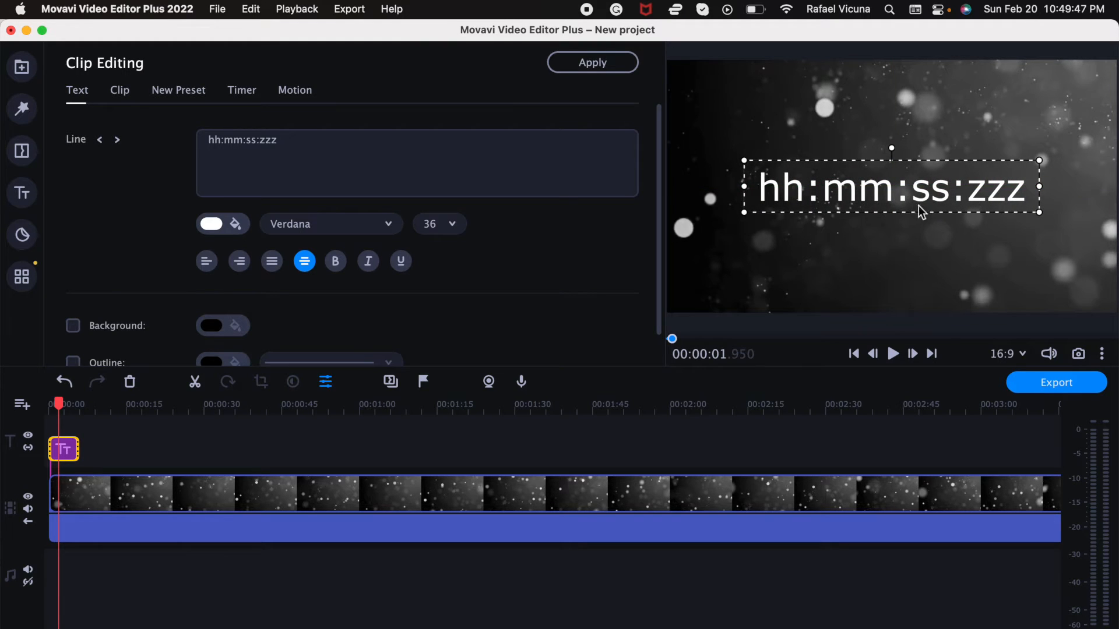
mouse_move(596, 230)
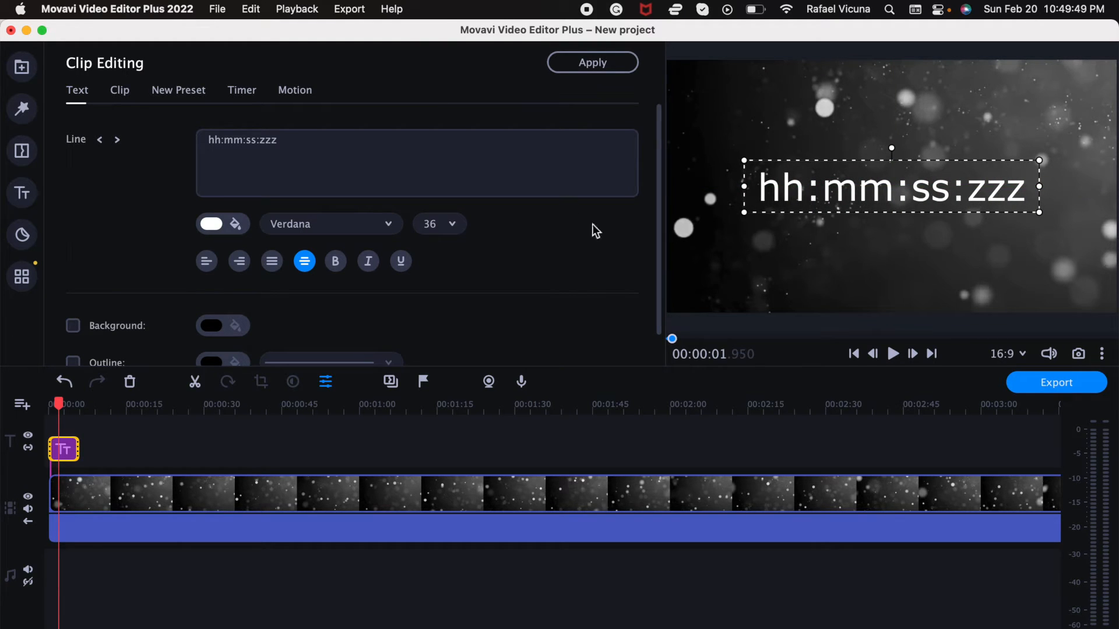
mouse_move(140, 220)
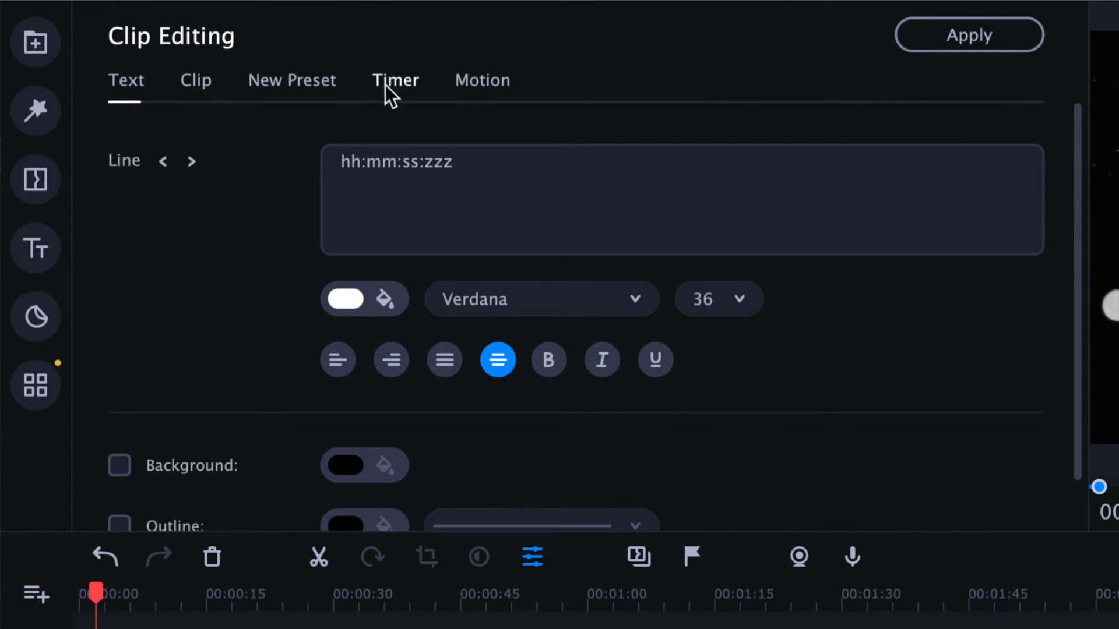
click(395, 80)
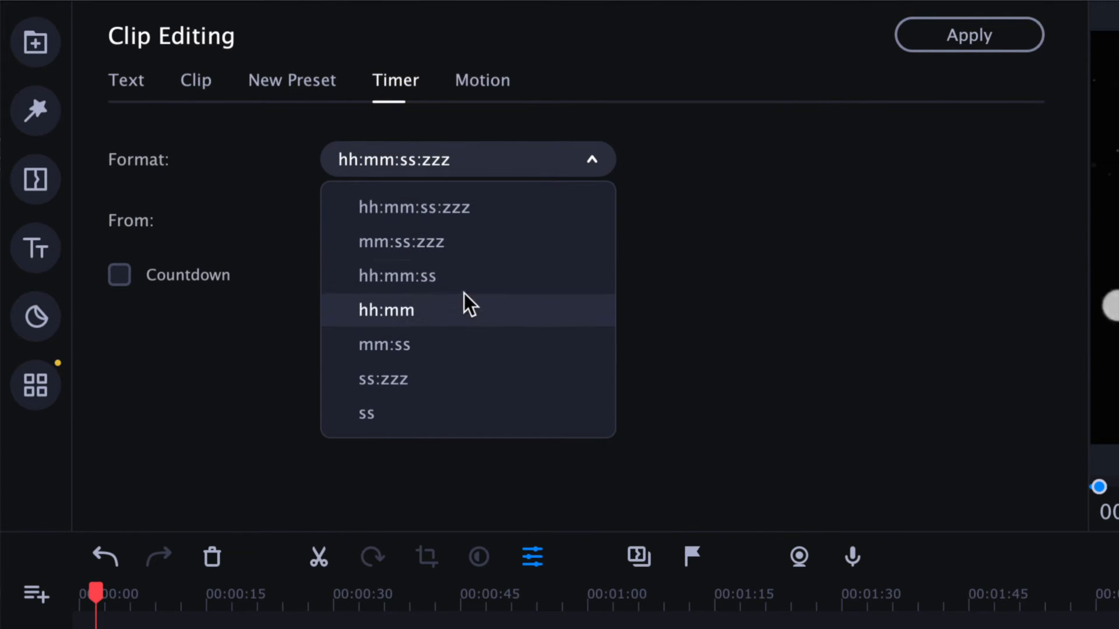
mouse_move(465, 134)
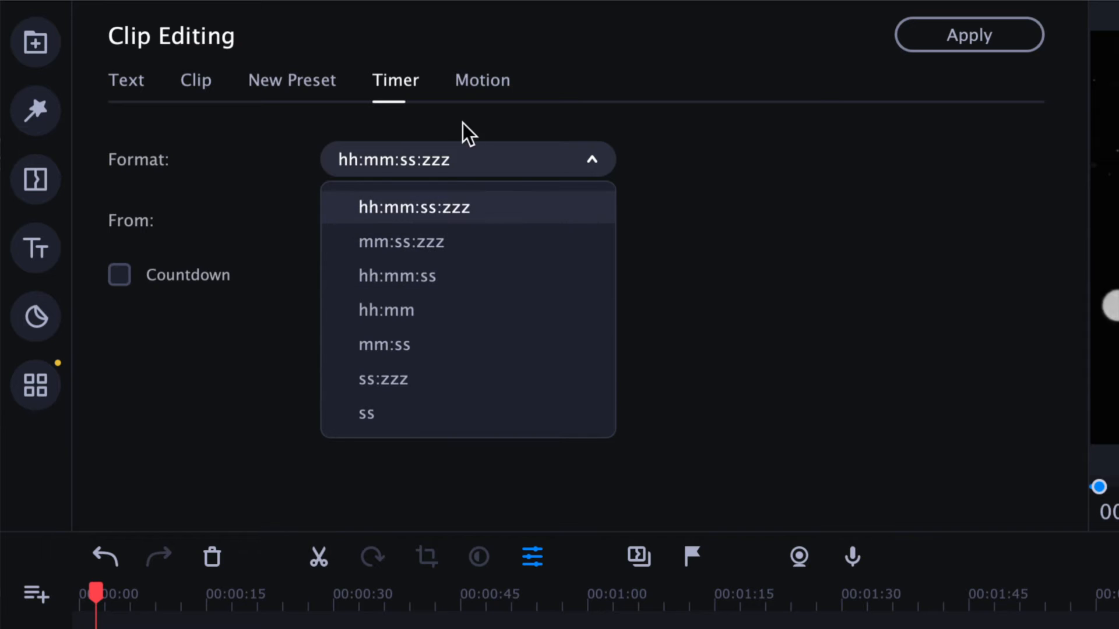
click(413, 207)
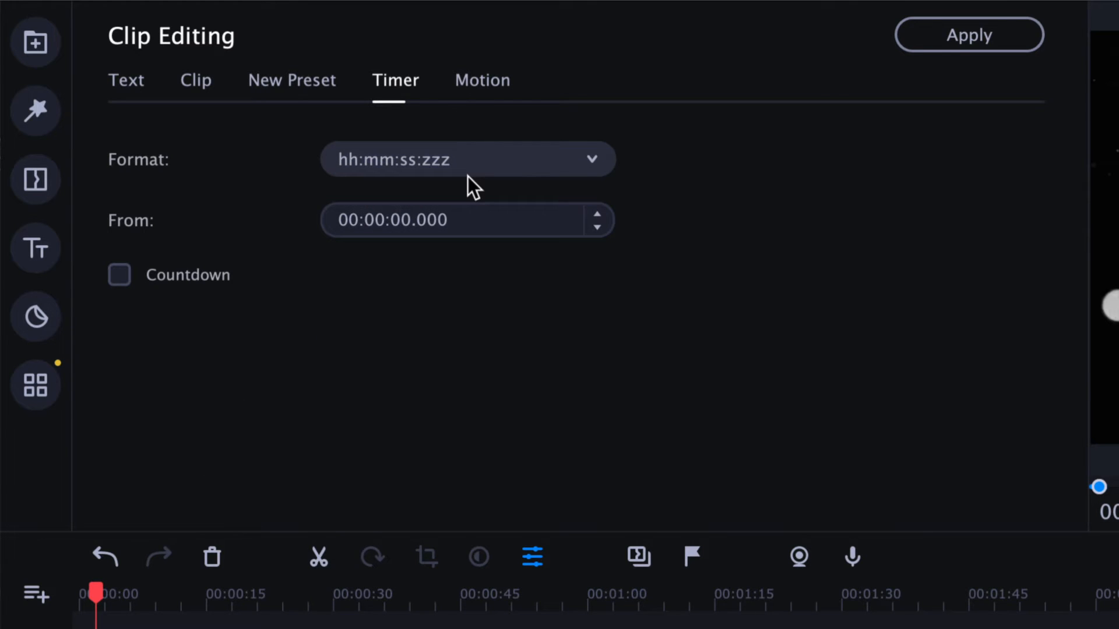
click(126, 80)
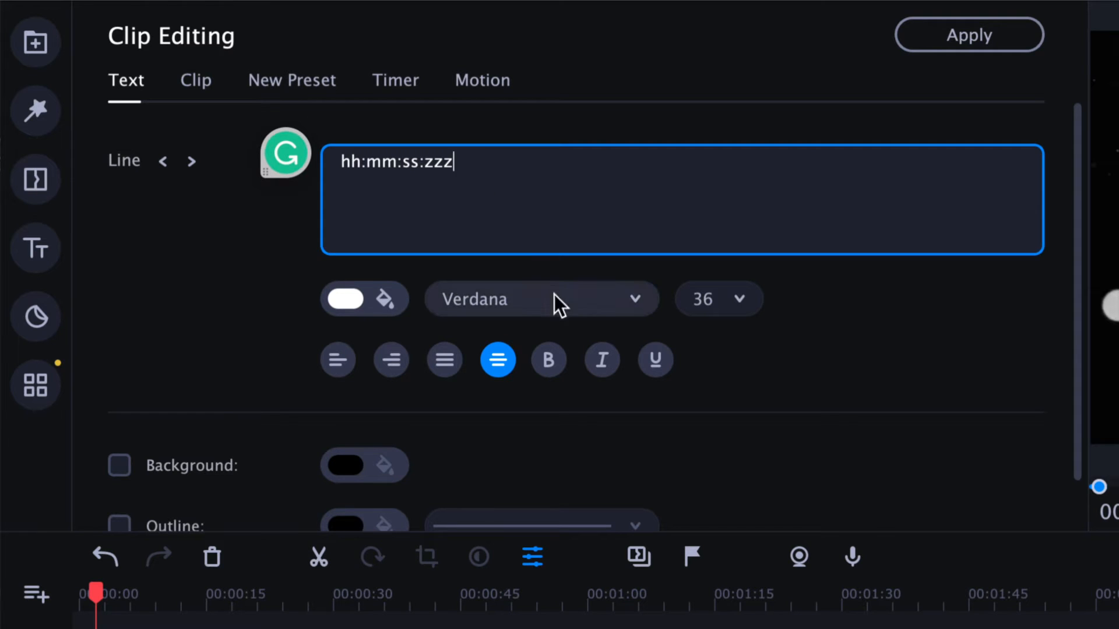
mouse_move(595, 316)
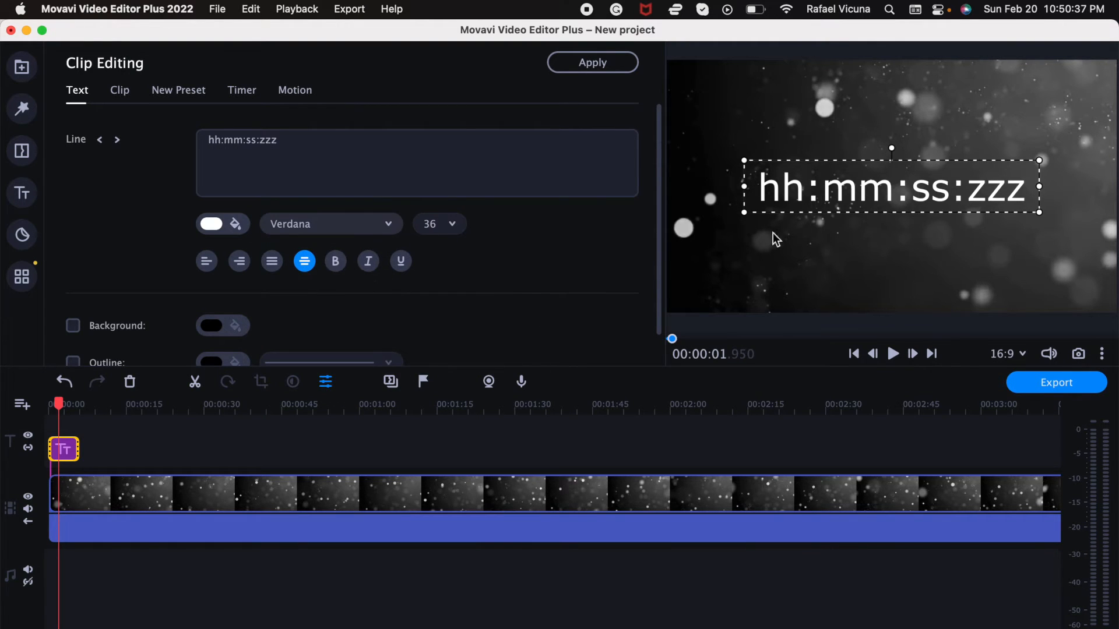
mouse_move(507, 277)
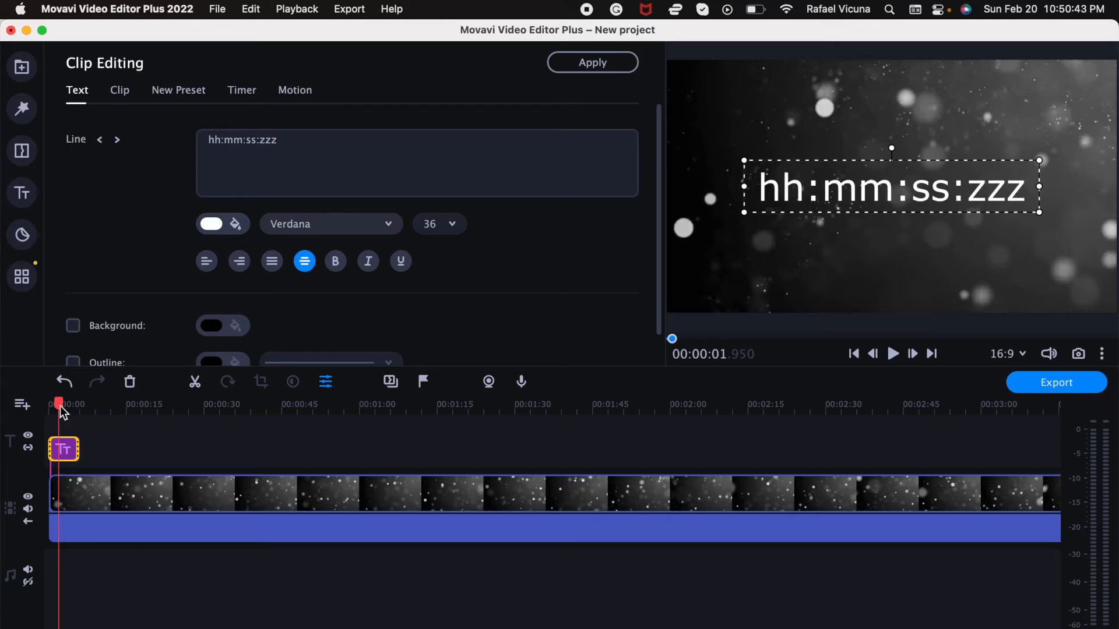
Rewind to the start and play the project to watch the timer count up.
click(854, 353)
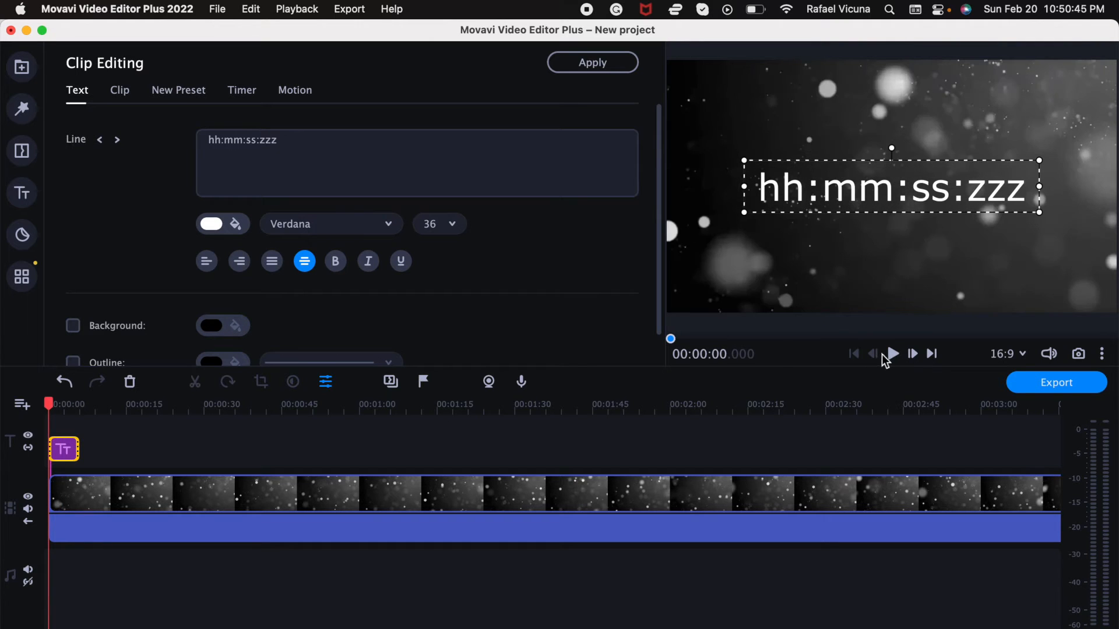
click(893, 353)
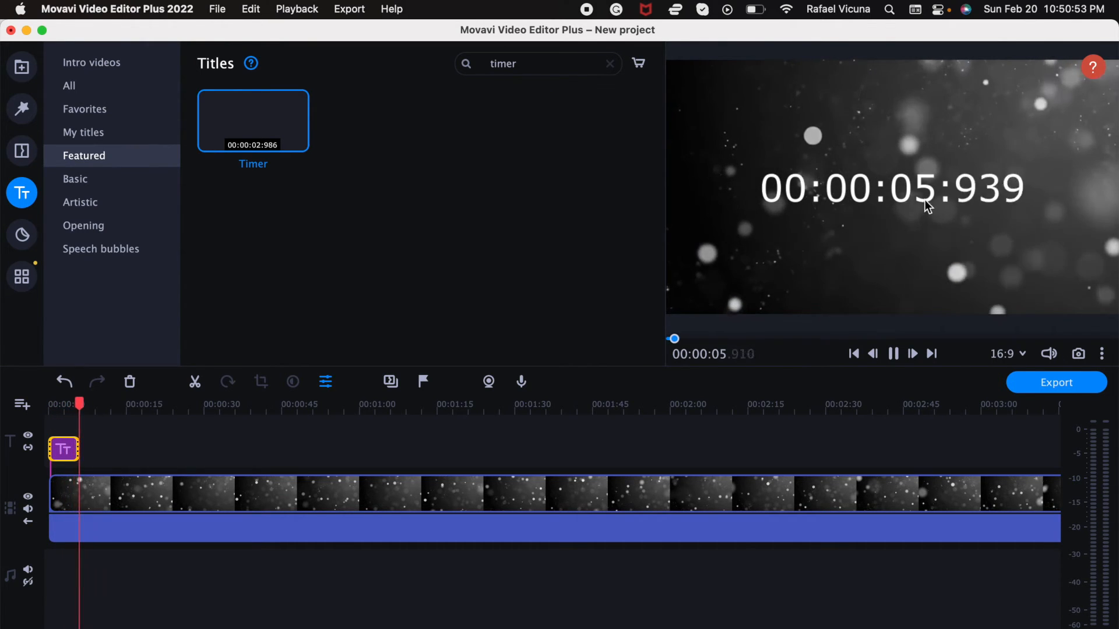
click(893, 353)
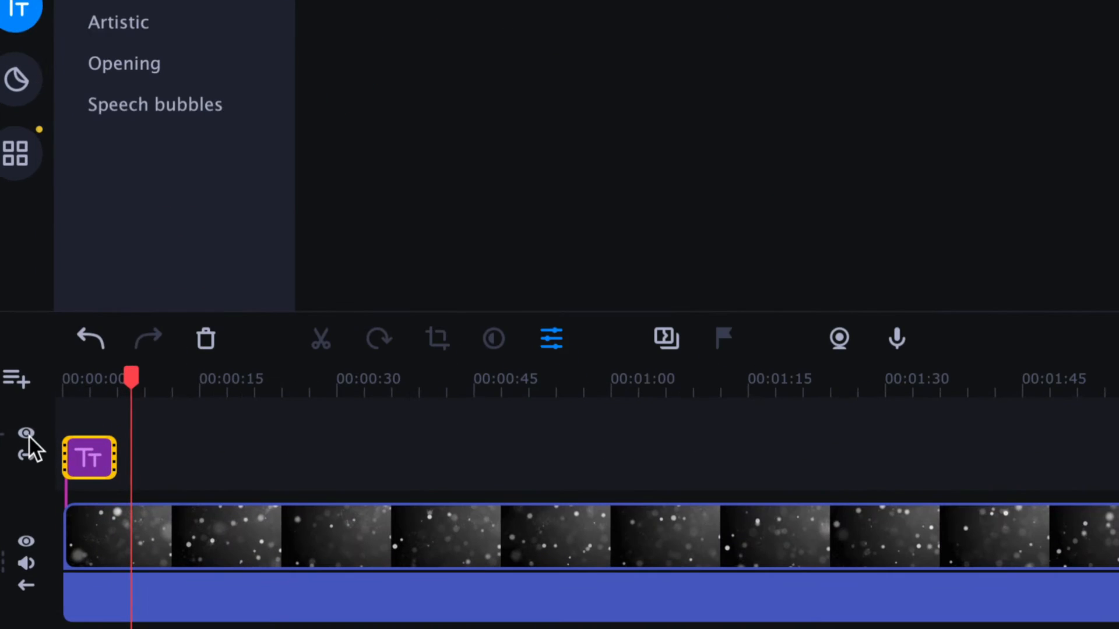
Extend the Timer title clip to about 23 seconds, replay it, and reopen its settings.
drag(116, 457, 222, 457)
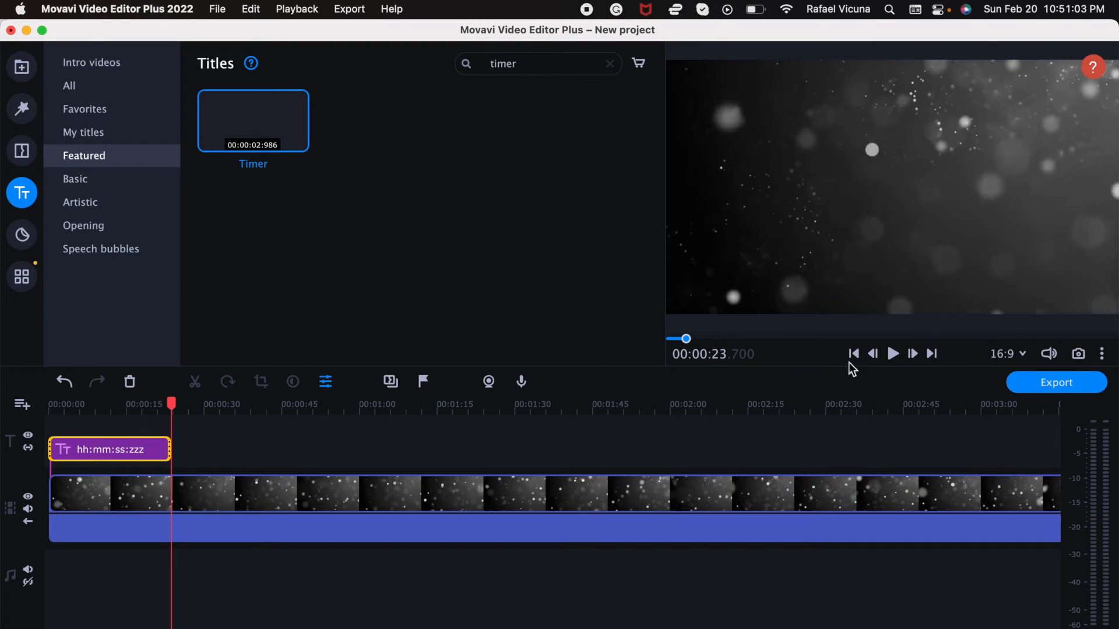
click(893, 353)
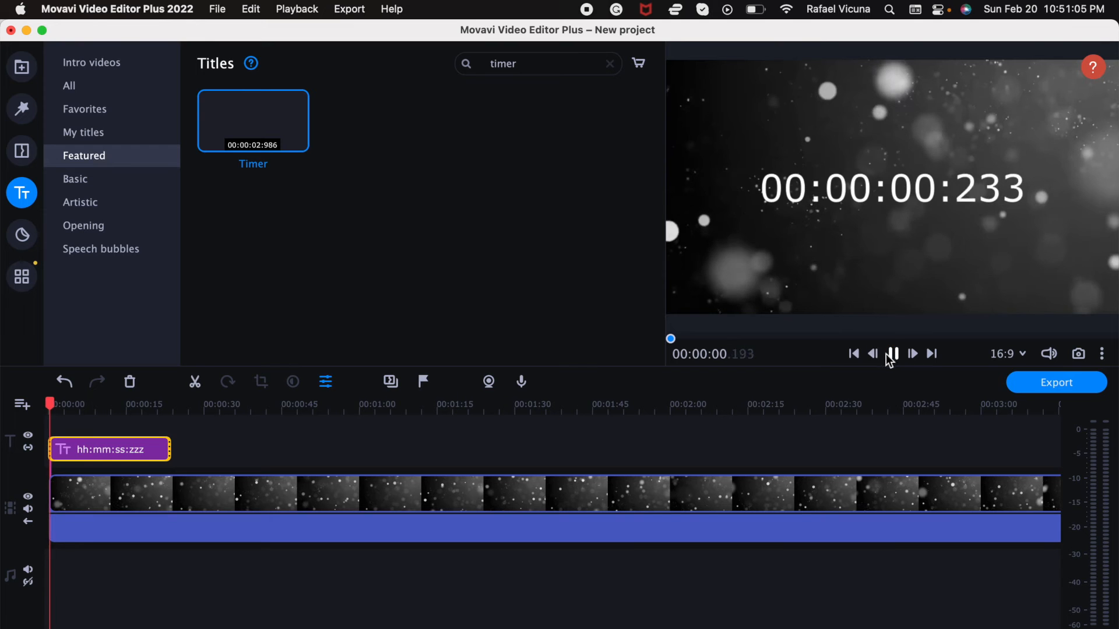
click(893, 353)
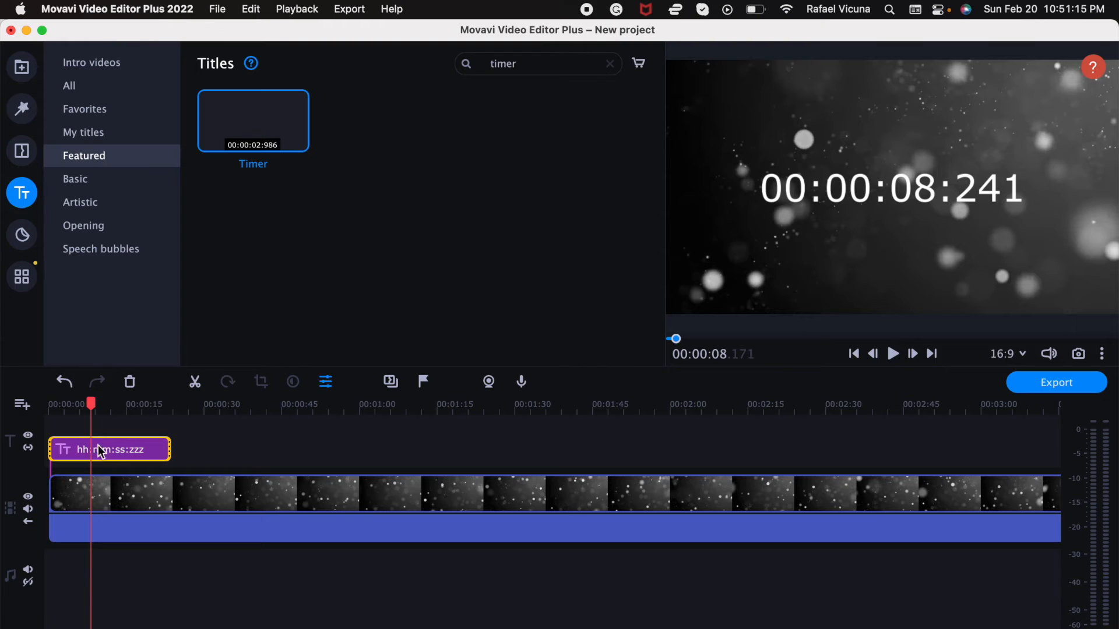
double_click(109, 449)
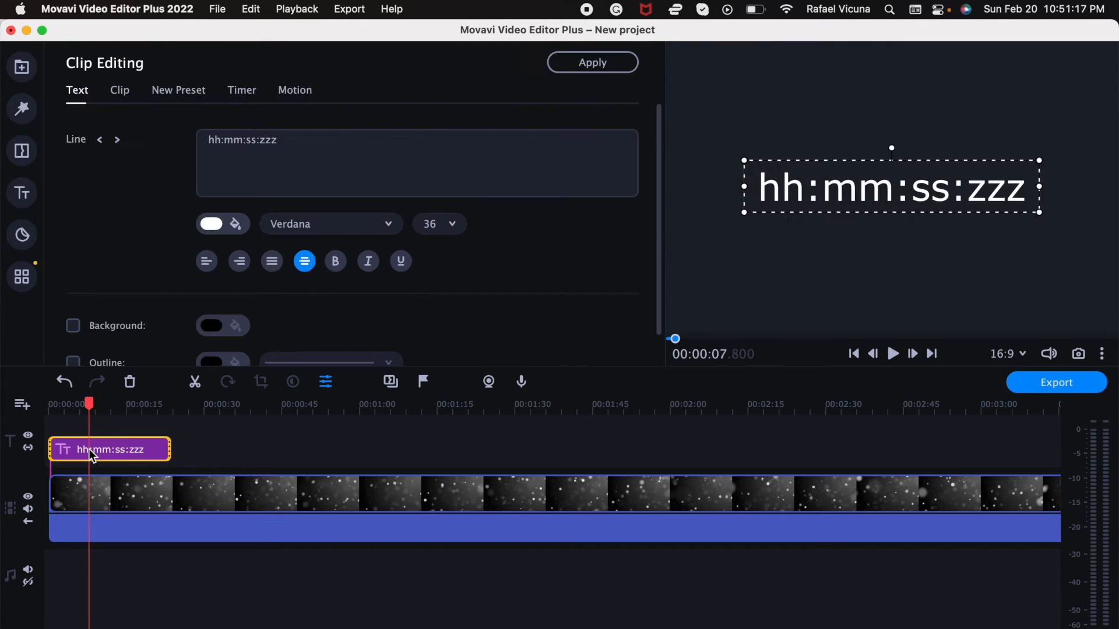
Set the Timer tab's Format dropdown to mm:ss.
click(242, 90)
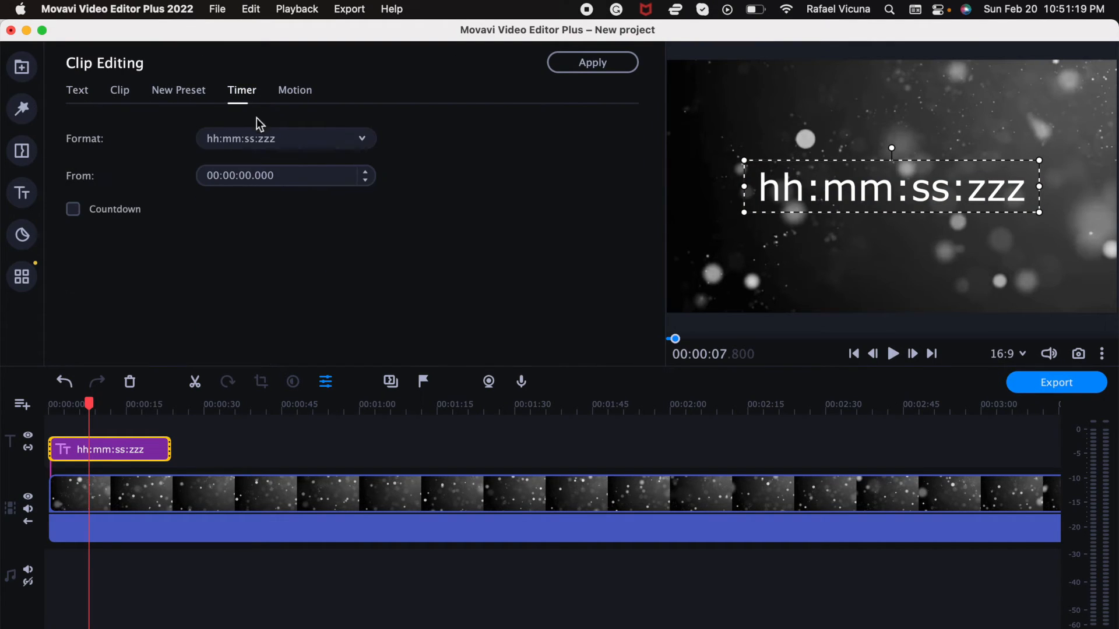
click(286, 139)
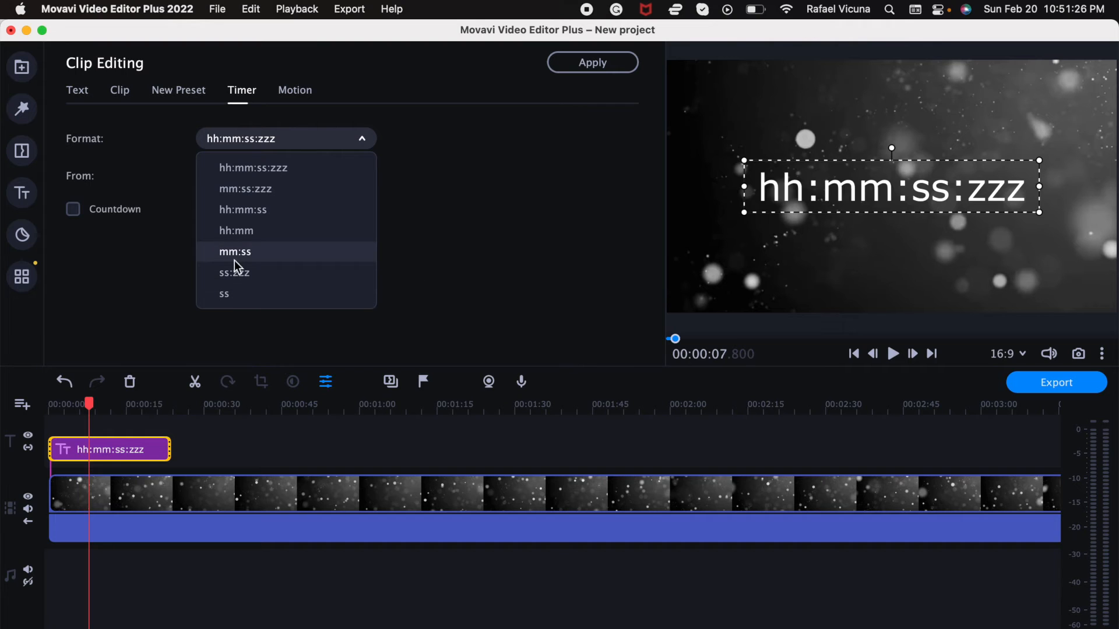
click(235, 251)
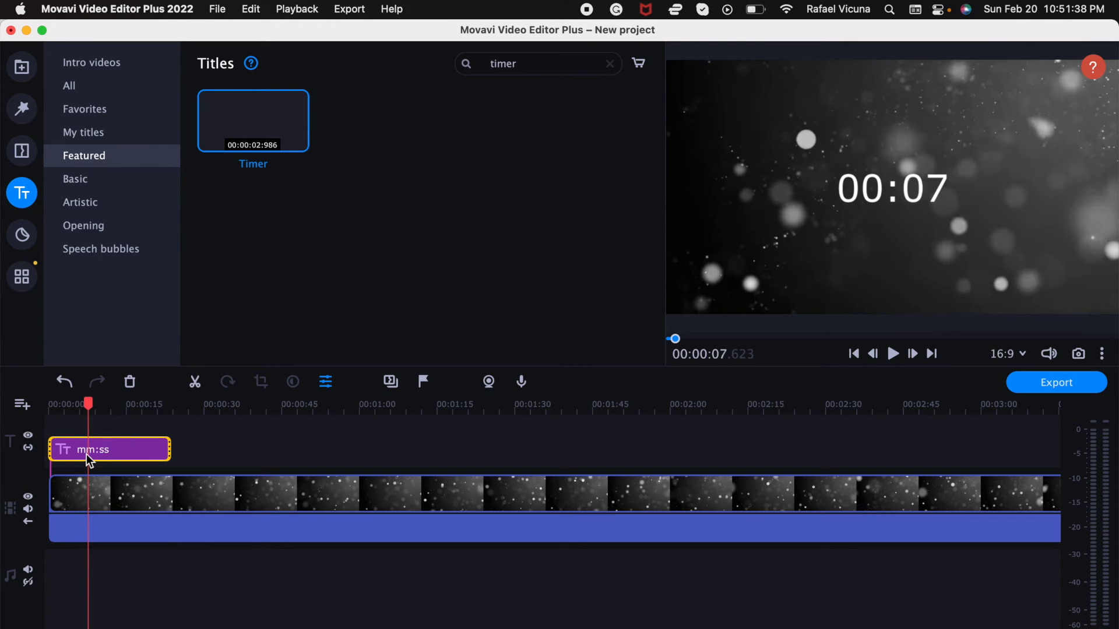
Tick Countdown for the timer title and play back to see it count down from 00:23.
double_click(109, 449)
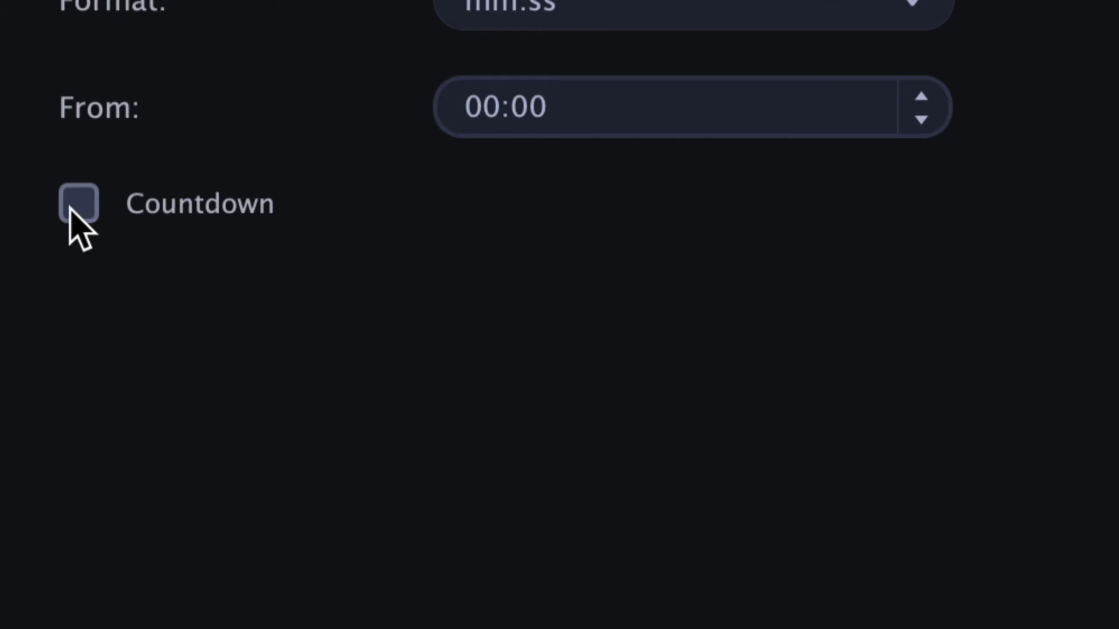
click(73, 208)
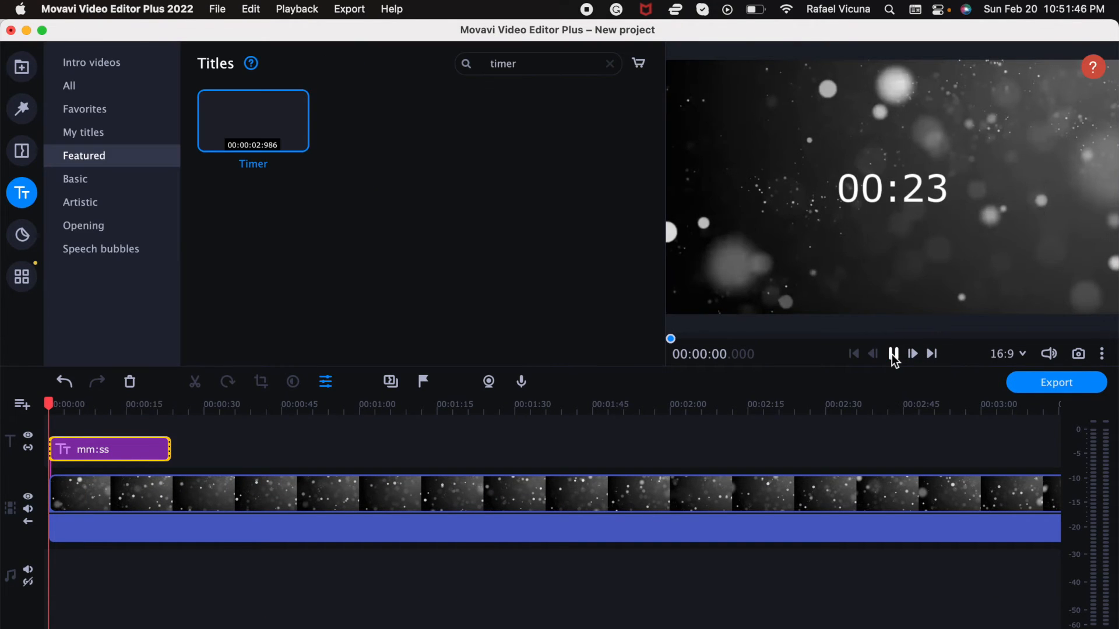
click(893, 354)
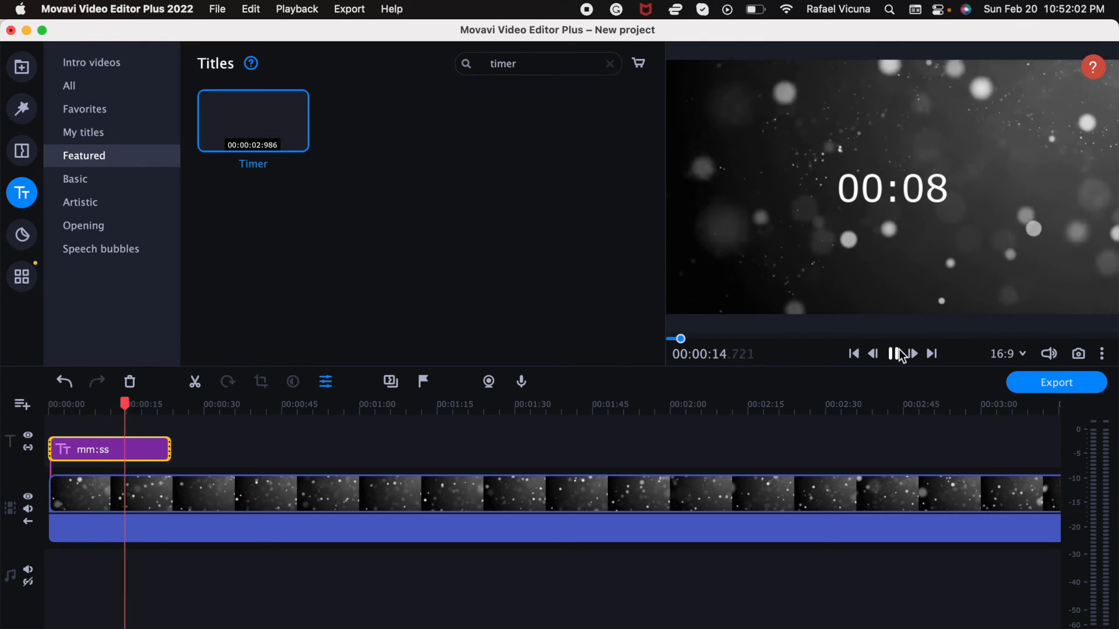
click(891, 353)
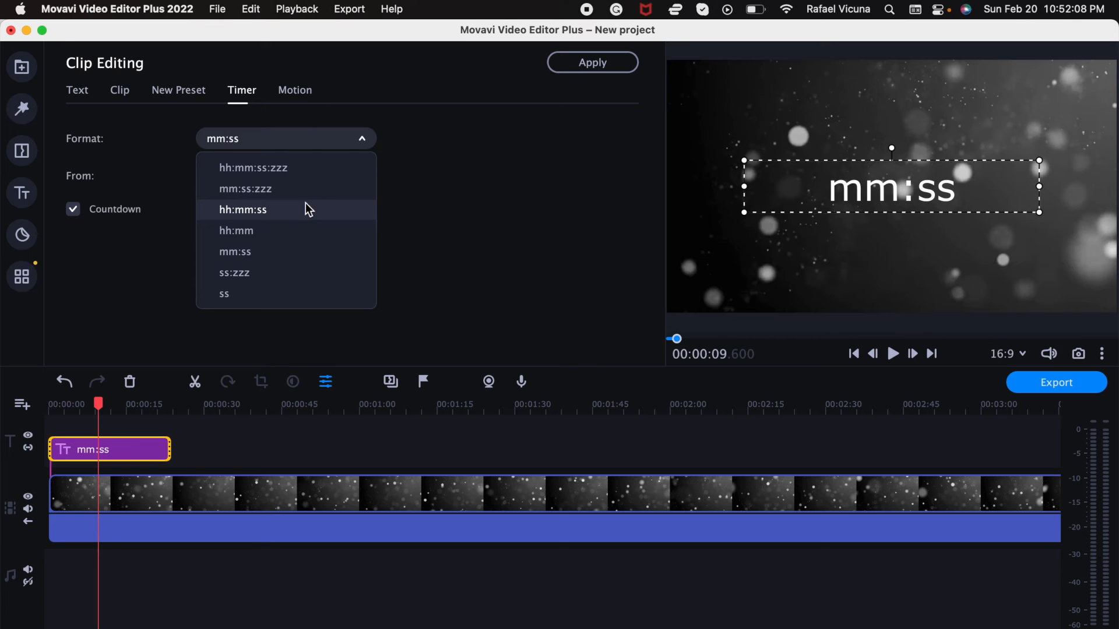
mouse_move(264, 199)
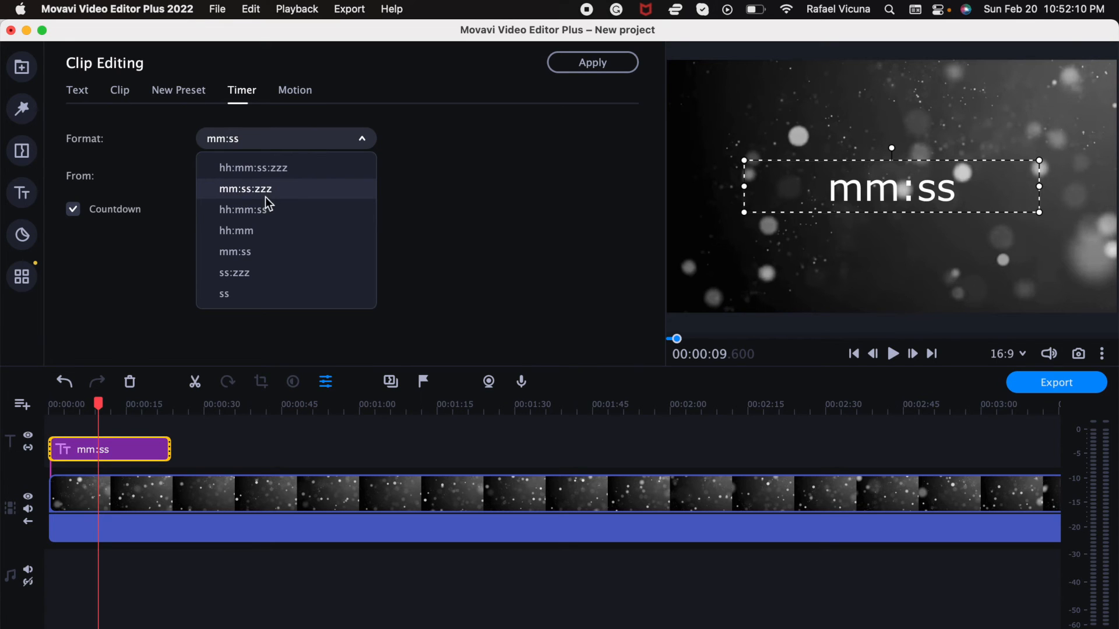
Switch the timer Format to mm:ss:zzz and extend the title clip to about 1:41.
click(245, 189)
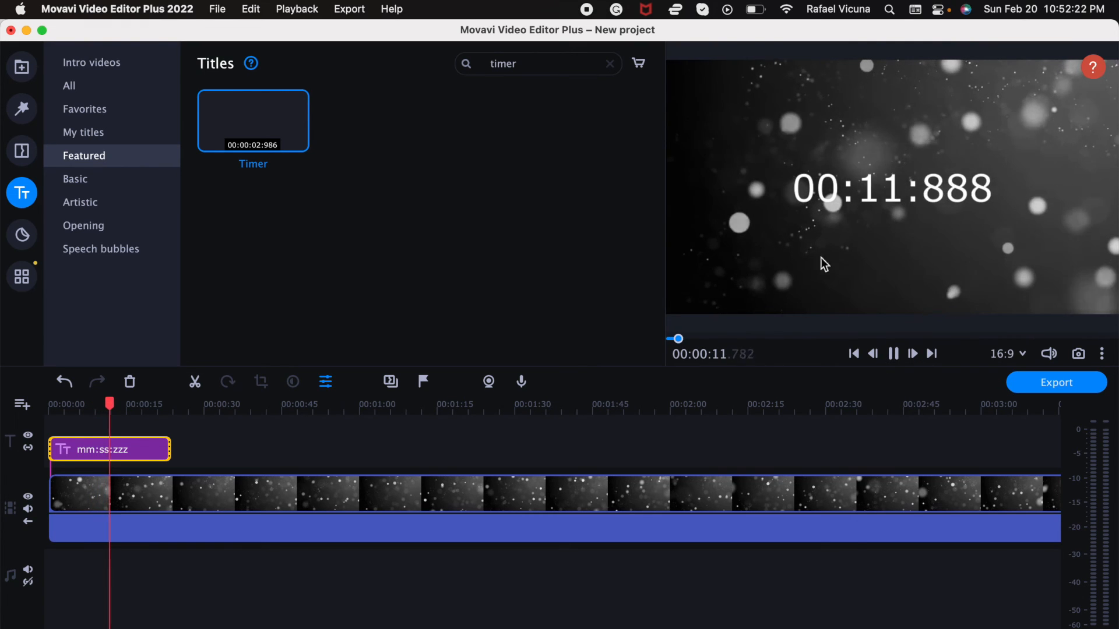
click(893, 354)
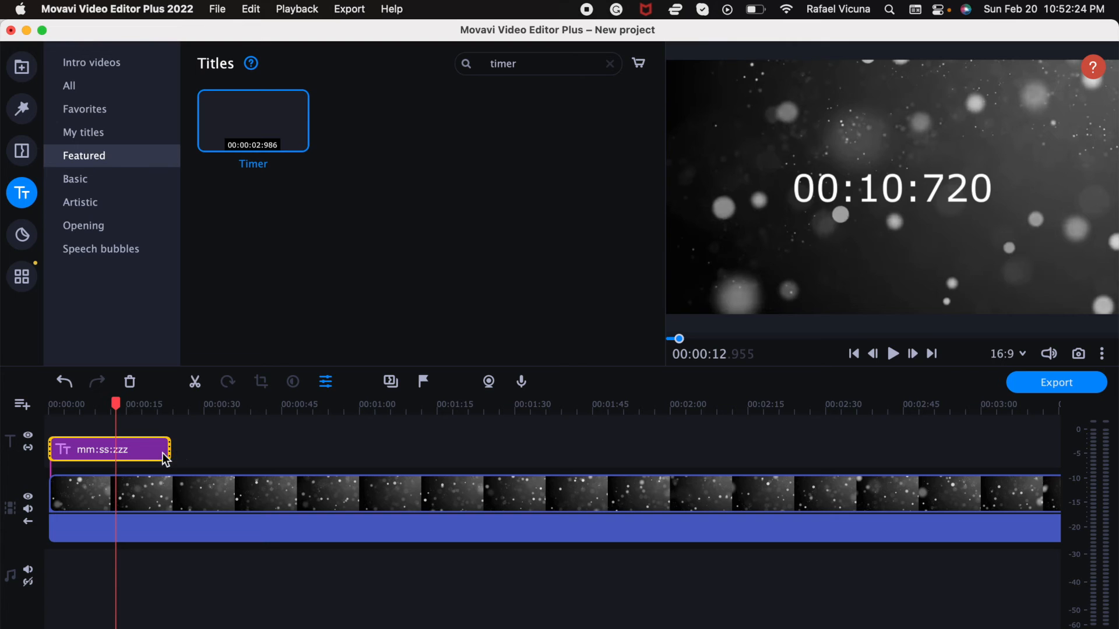
drag(169, 449, 492, 449)
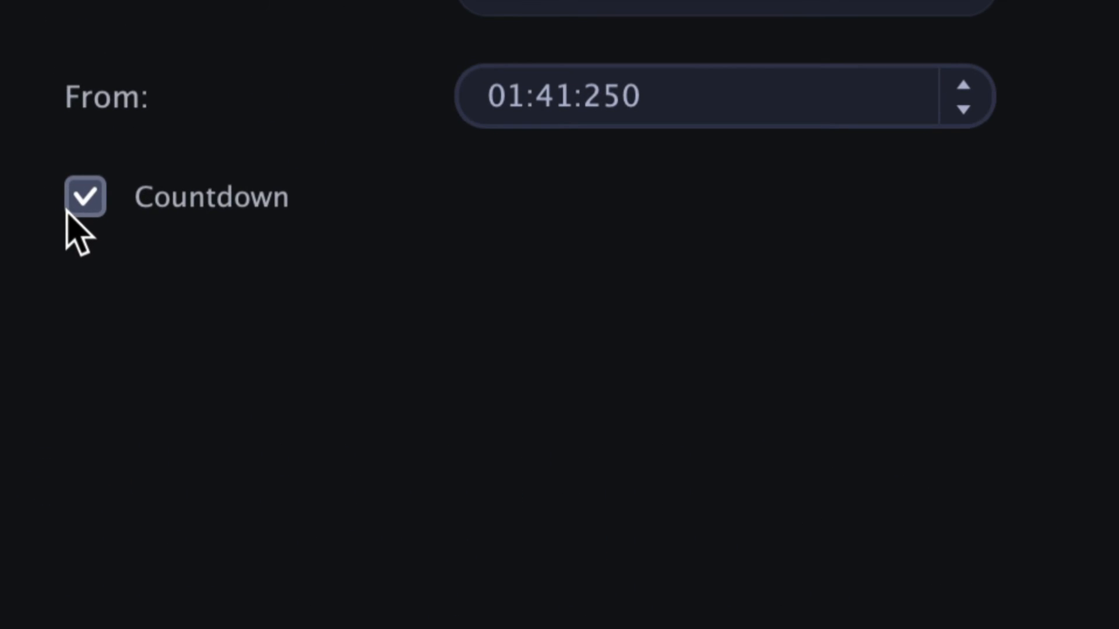
Untick Countdown and scrub to about 0:41 to see the timer counting up.
click(72, 208)
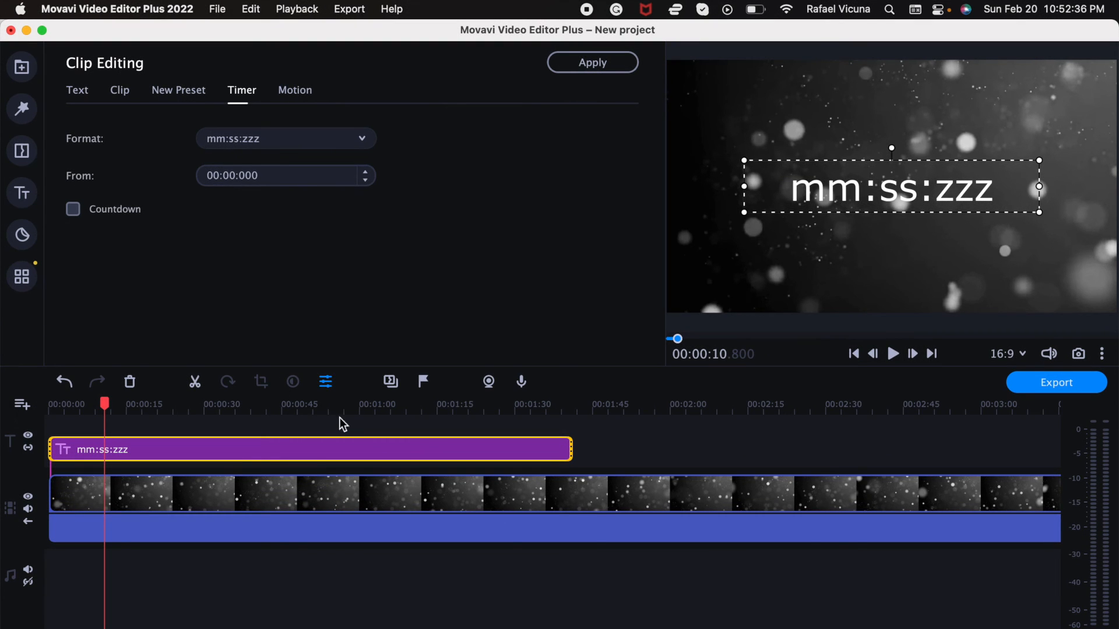
drag(105, 401, 371, 401)
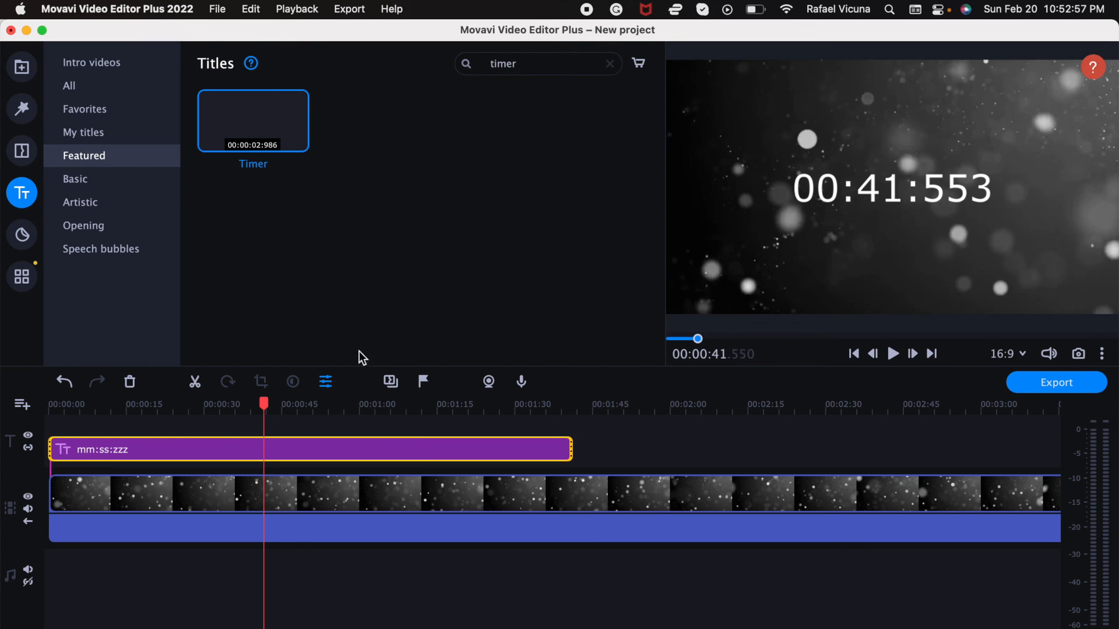
mouse_move(282, 49)
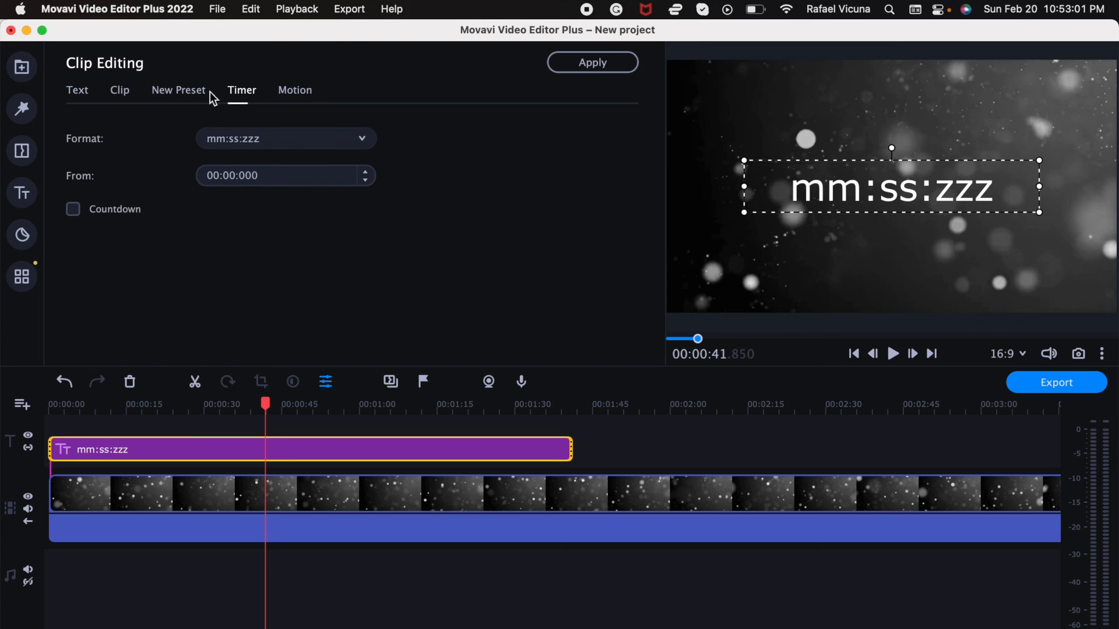
Browse the Text, Motion and New Preset tabs, then set the Timer Format to mm:ss.
click(76, 90)
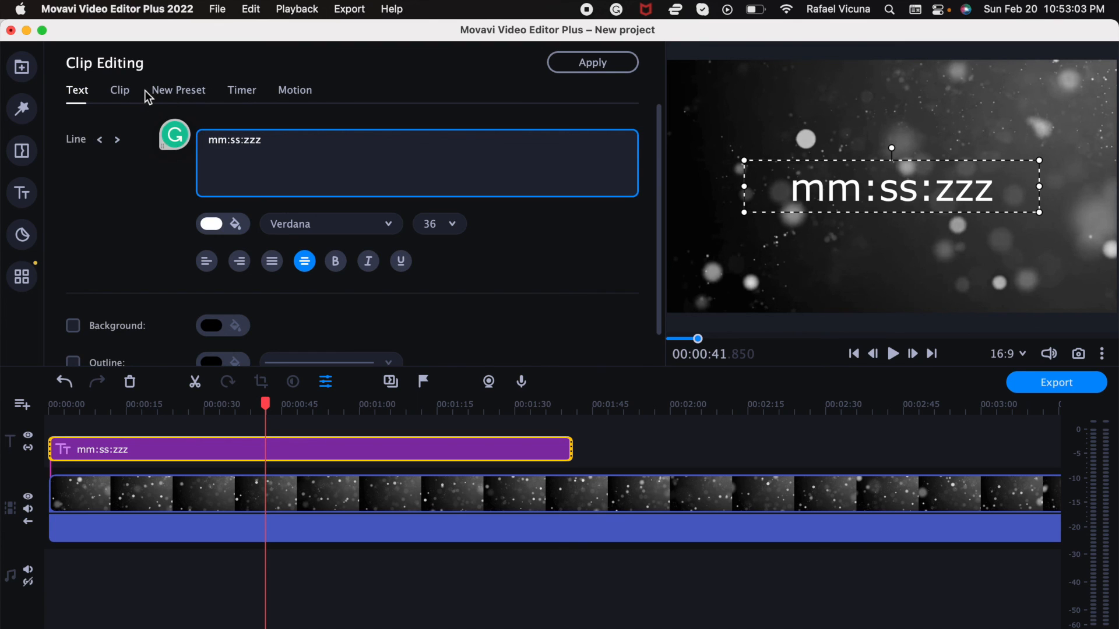
click(294, 90)
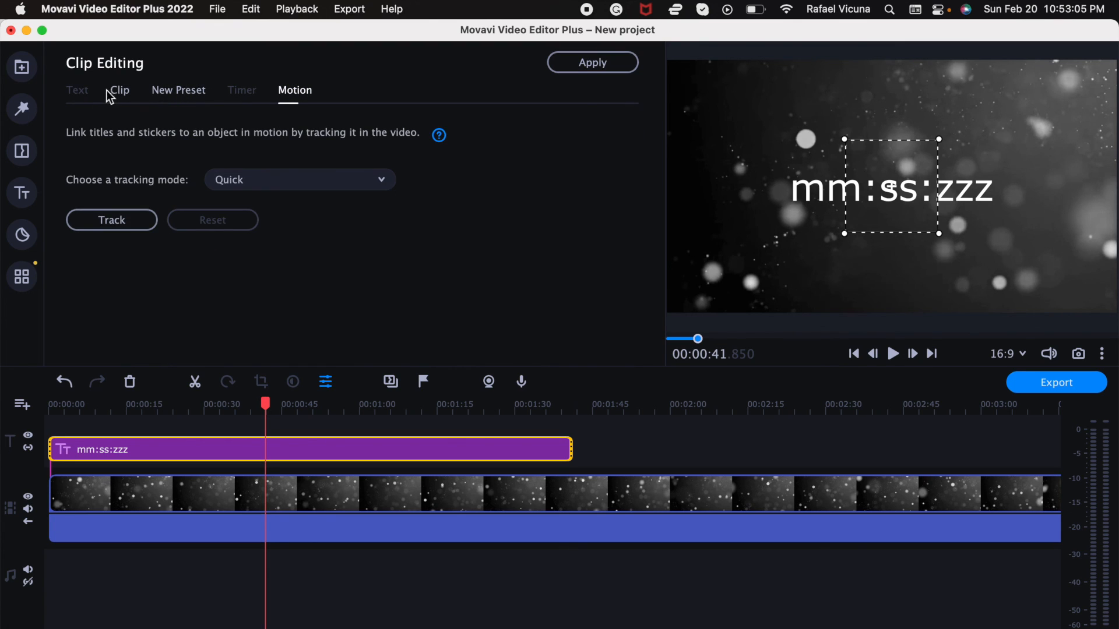
click(178, 90)
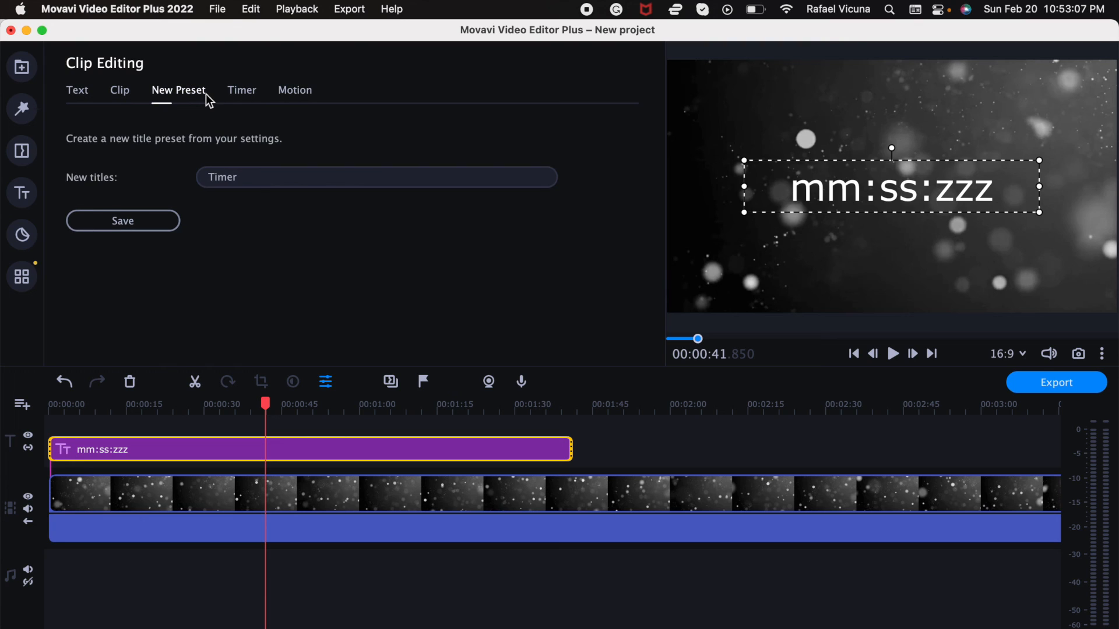
click(76, 90)
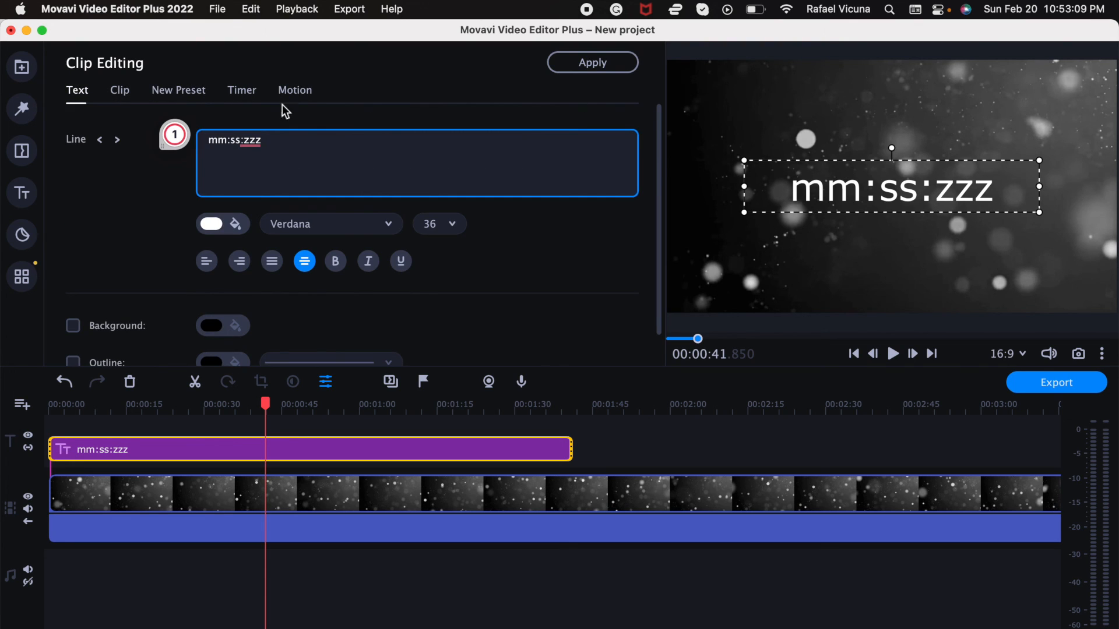
click(242, 90)
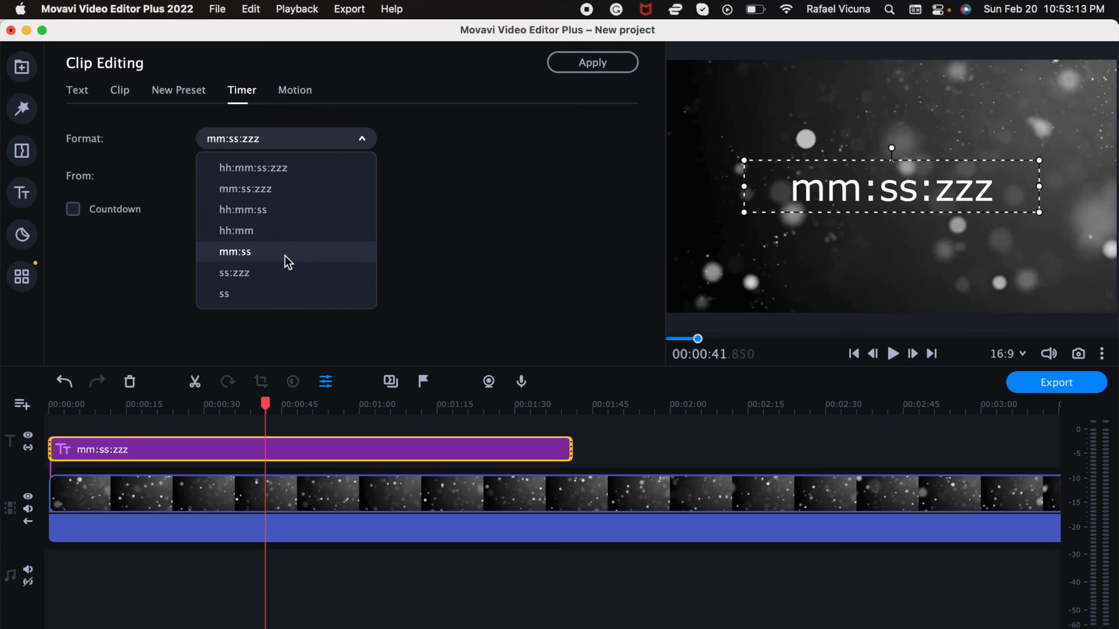
click(235, 251)
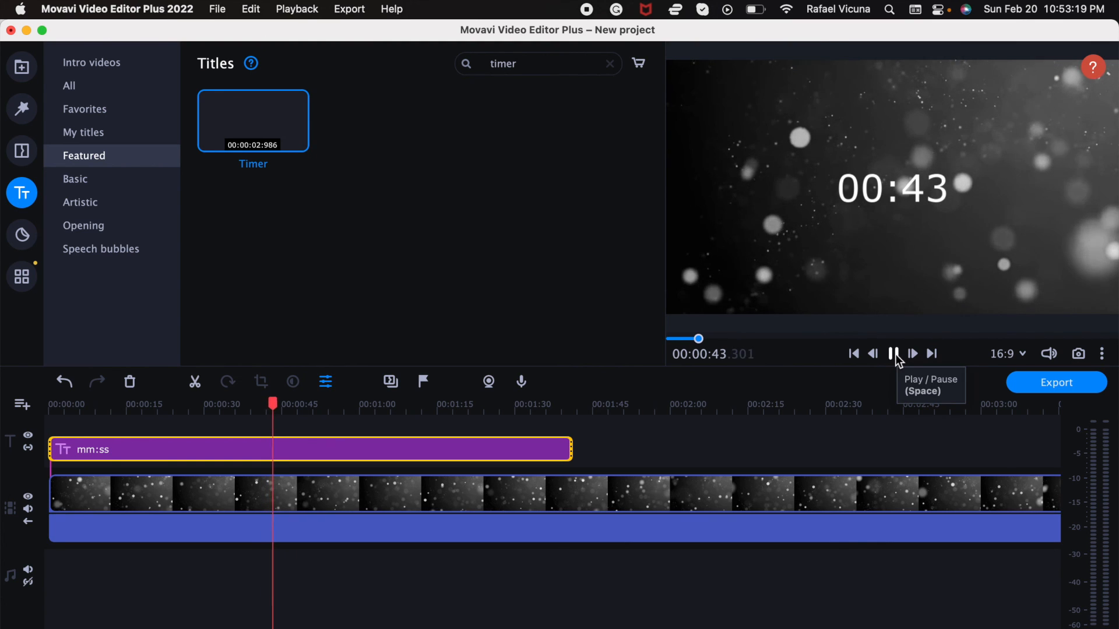
Move the mm:ss timer title lower in the preview, keeping its Timer settings showing.
click(891, 354)
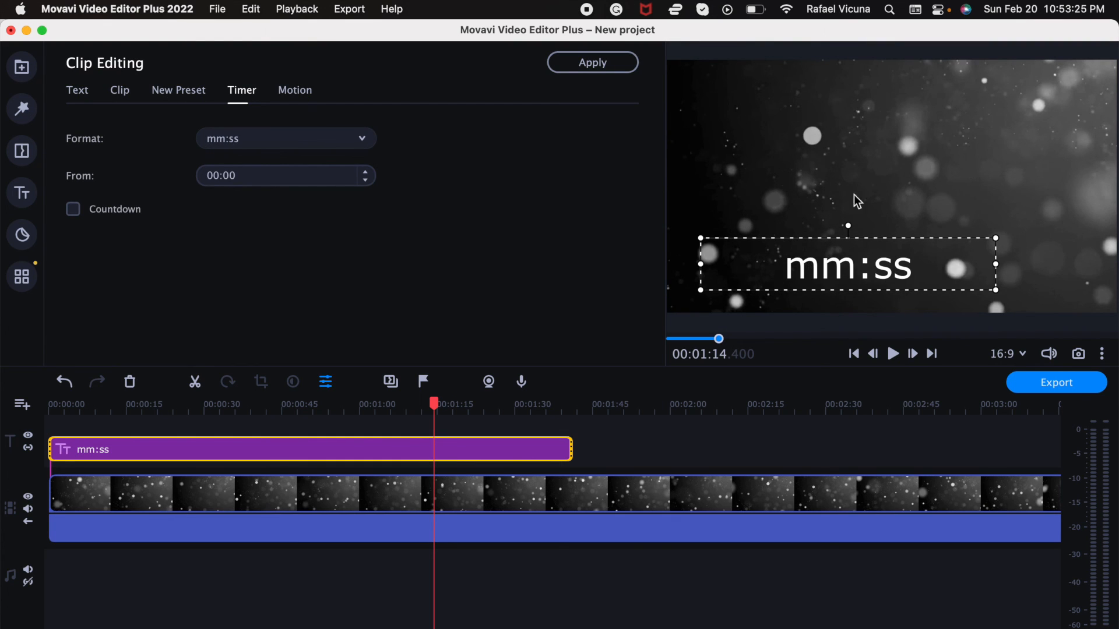
mouse_move(722, 398)
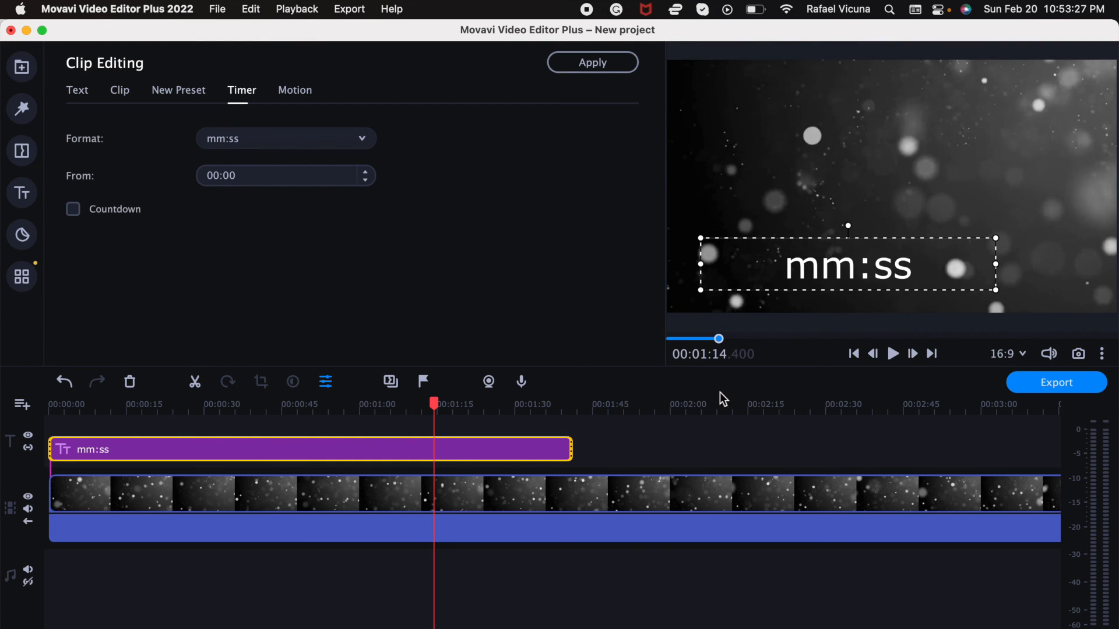
mouse_move(503, 227)
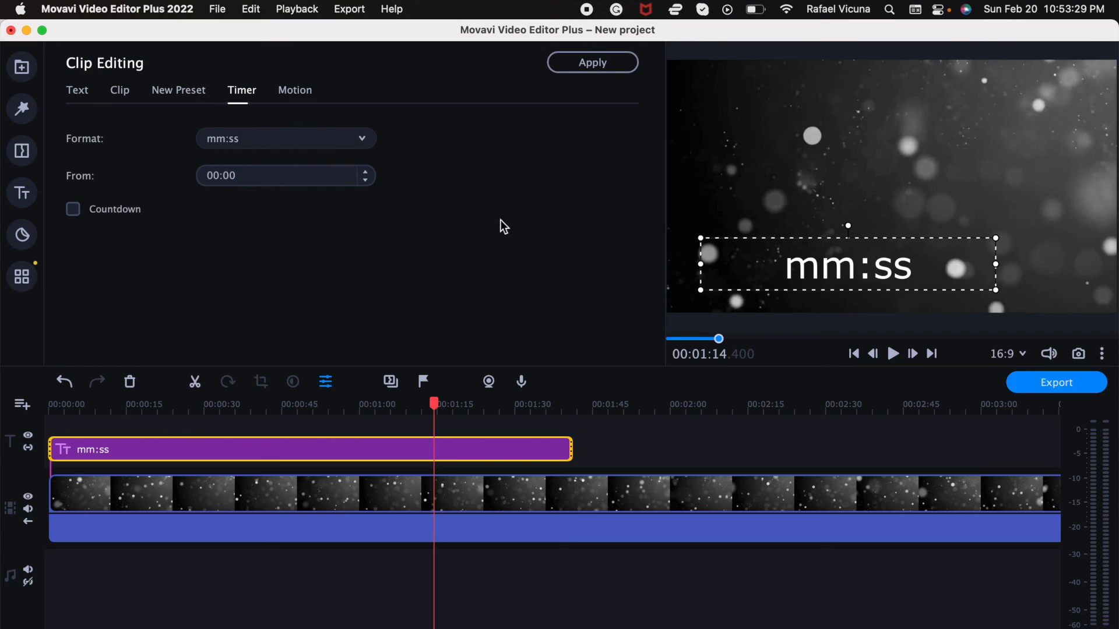
mouse_move(644, 347)
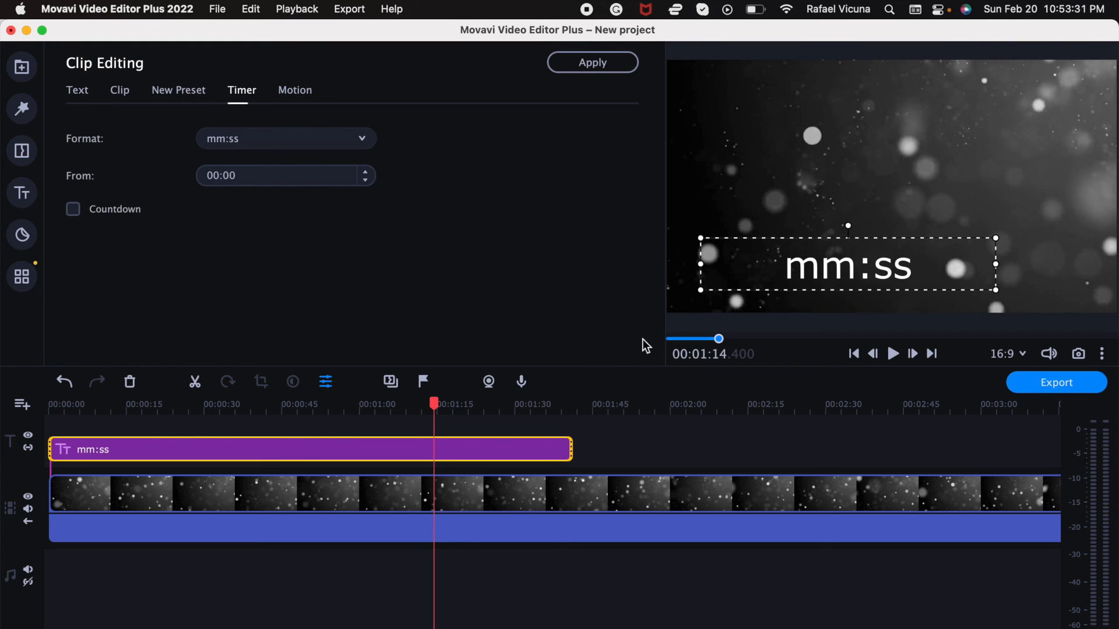